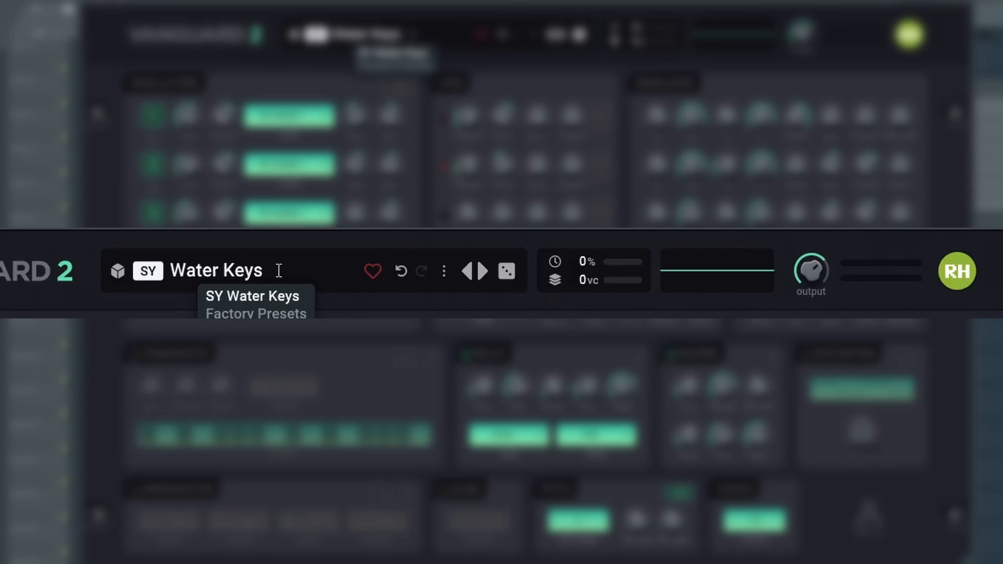
Step: Toggle the Water Keys favourite heart on and off, then load a random preset (SY Fat Bones)
{"action": "left_click", "coordinate": [372, 271]}
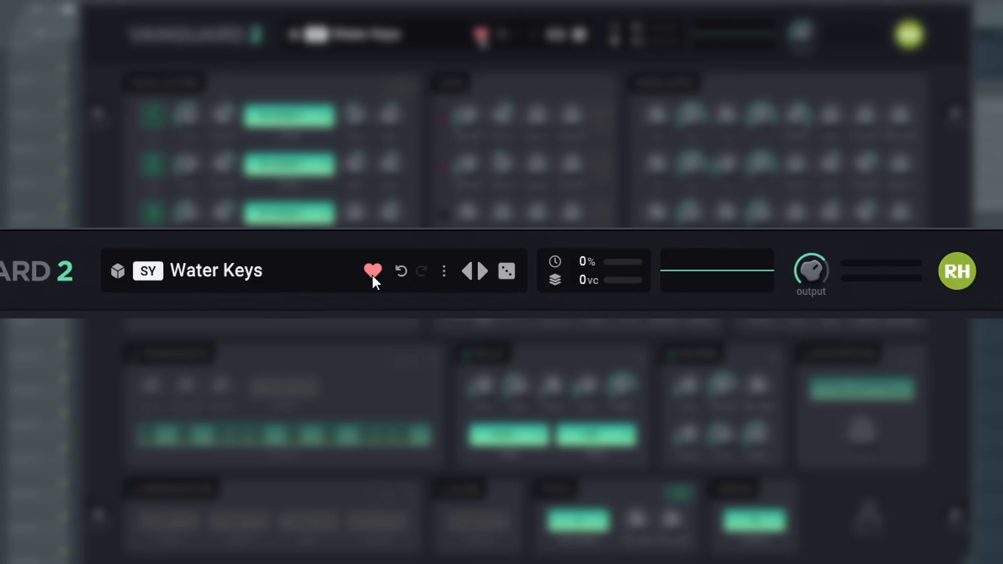
{"action": "left_click", "coordinate": [373, 272]}
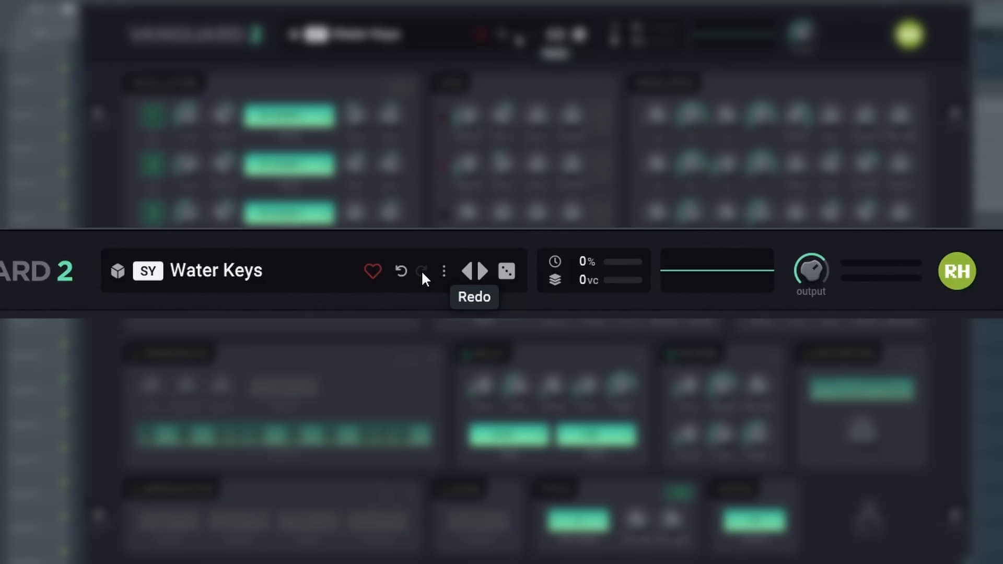
{"action": "mouse_move", "coordinate": [458, 283]}
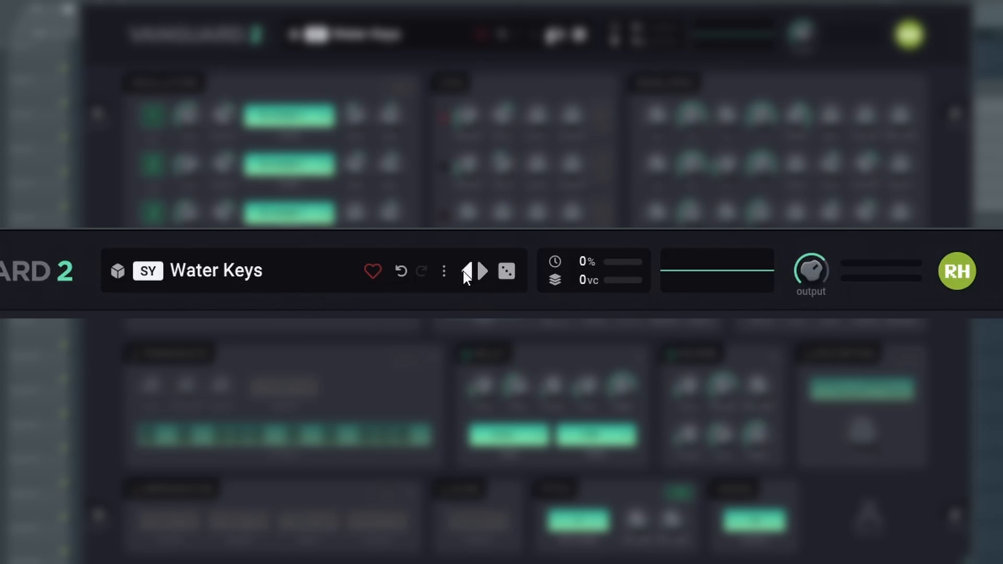
{"action": "mouse_move", "coordinate": [506, 271]}
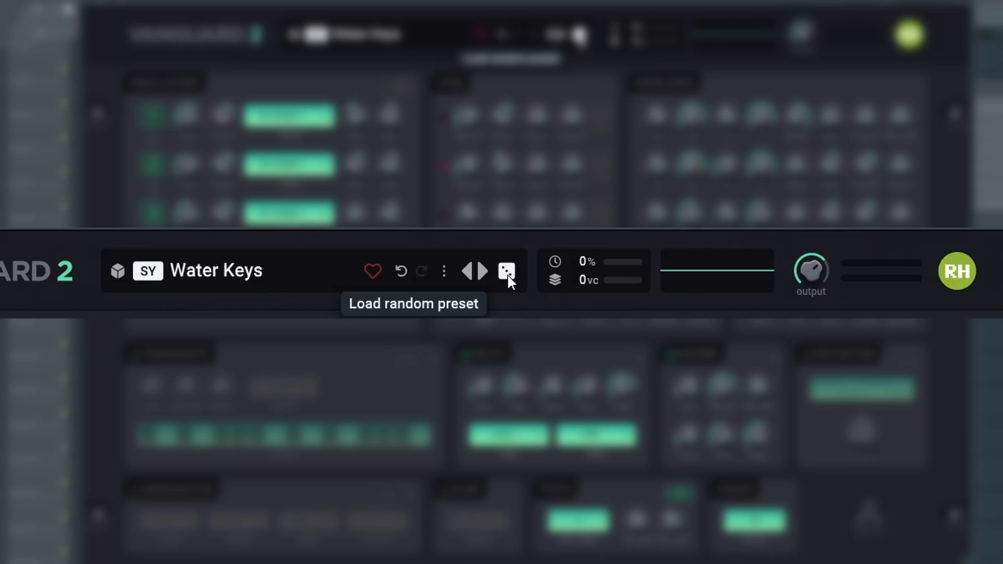
{"action": "left_click", "coordinate": [506, 272]}
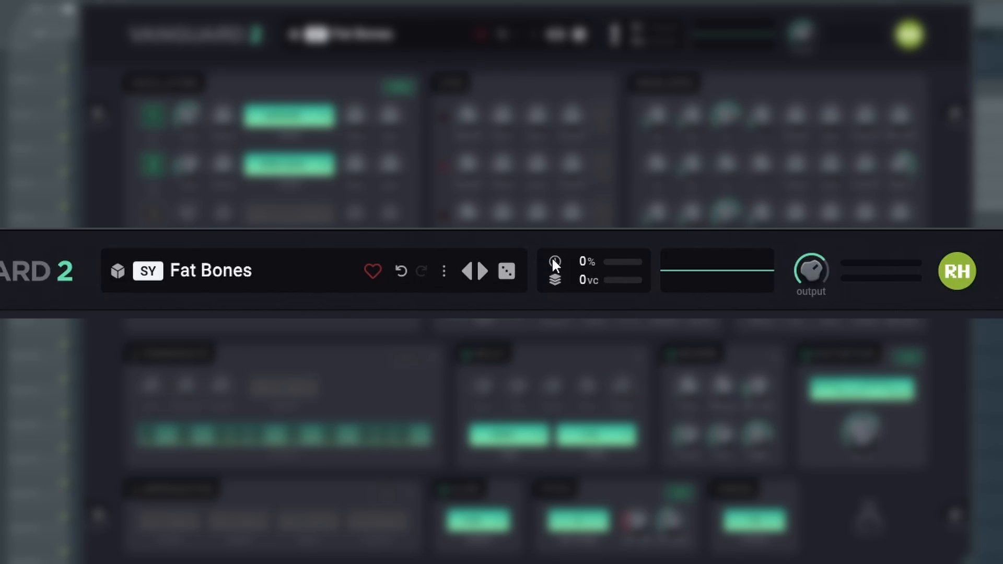
{"action": "mouse_move", "coordinate": [554, 264]}
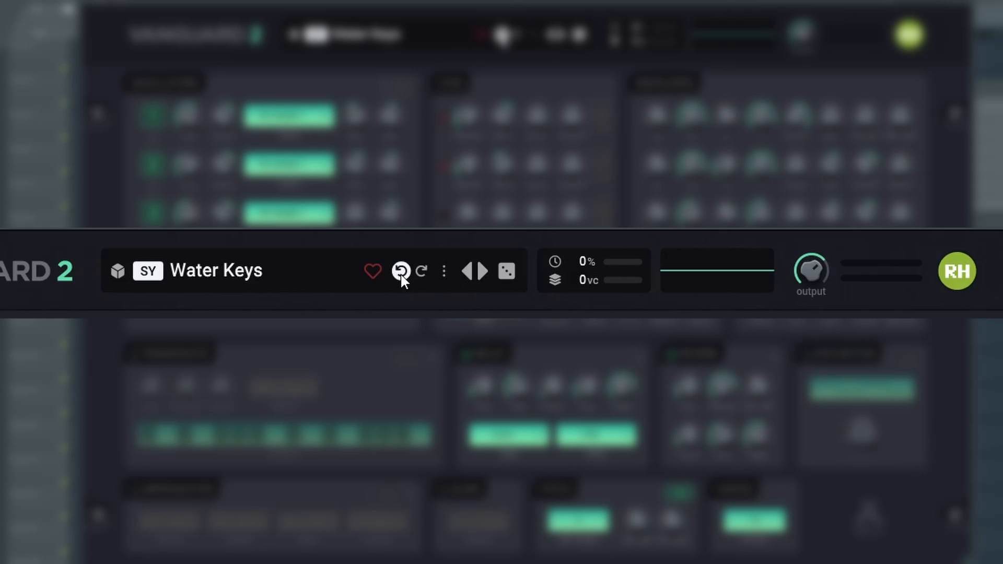
Step: Undo the random preset load to restore Water Keys and play some notes
{"action": "left_click", "coordinate": [401, 270]}
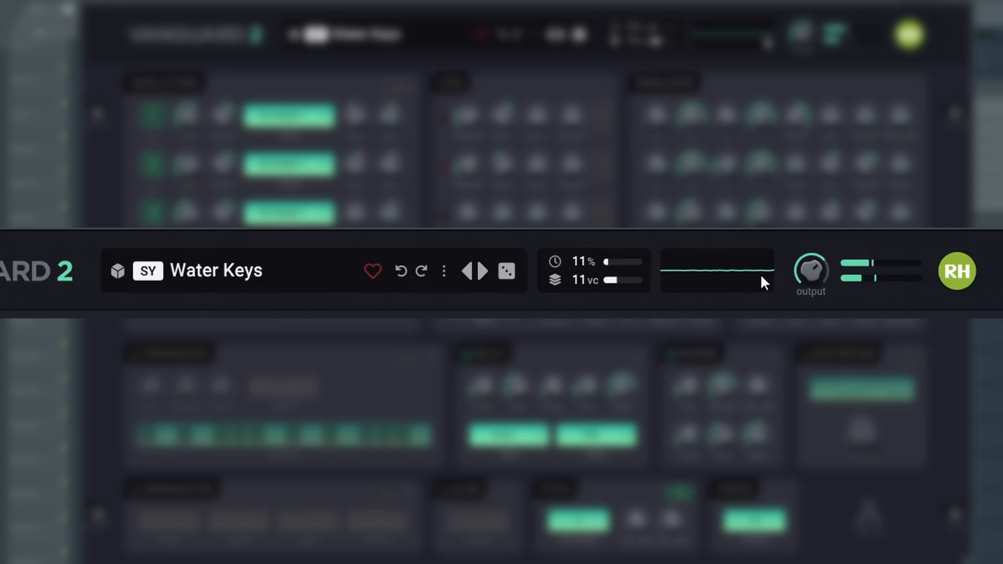
{"action": "left_click_drag", "start_coordinate": [810, 269], "coordinate": [810, 288]}
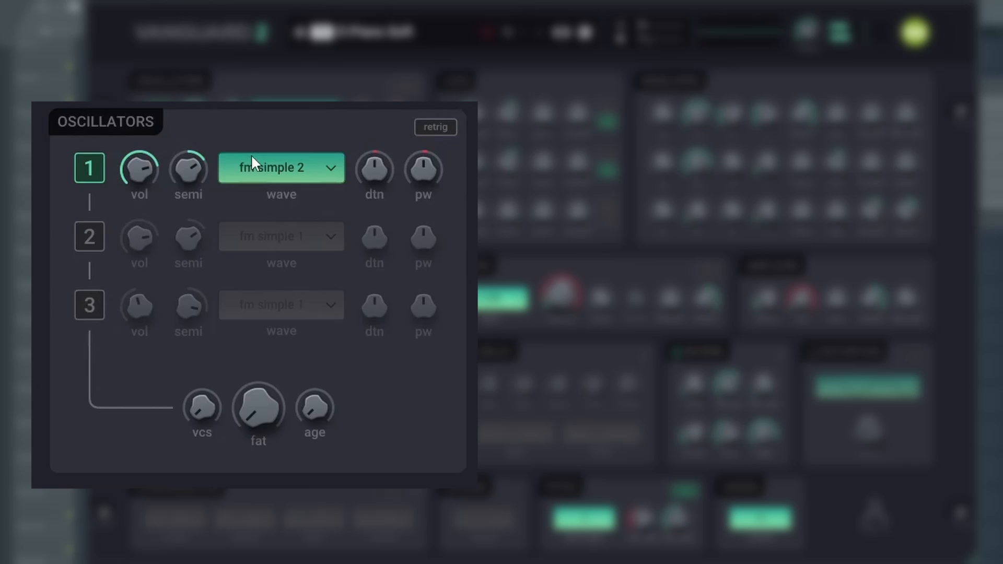
Step: Give oscillator 1 the sawtooth wave from the Basic column
{"action": "left_click", "coordinate": [280, 167]}
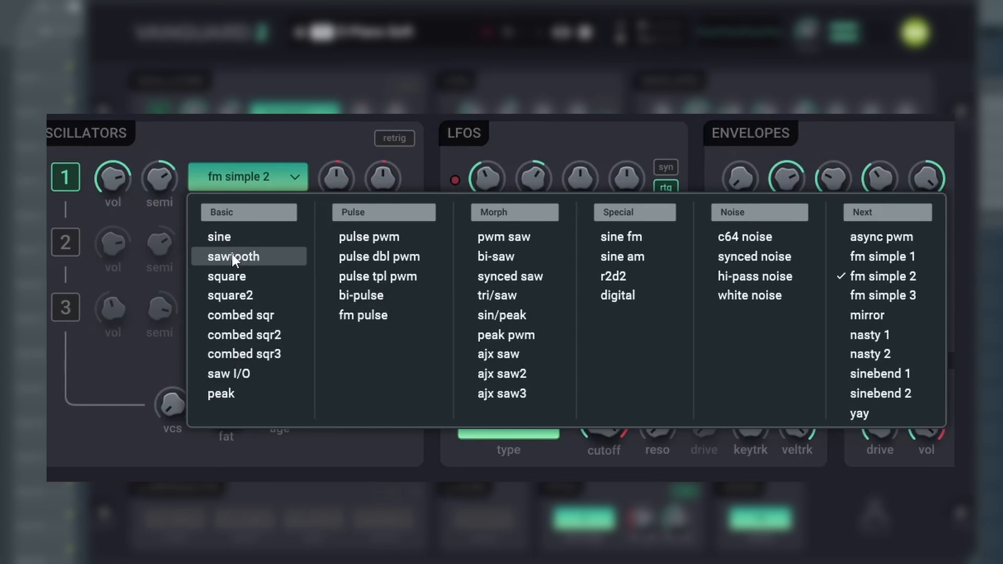
{"action": "left_click", "coordinate": [232, 257]}
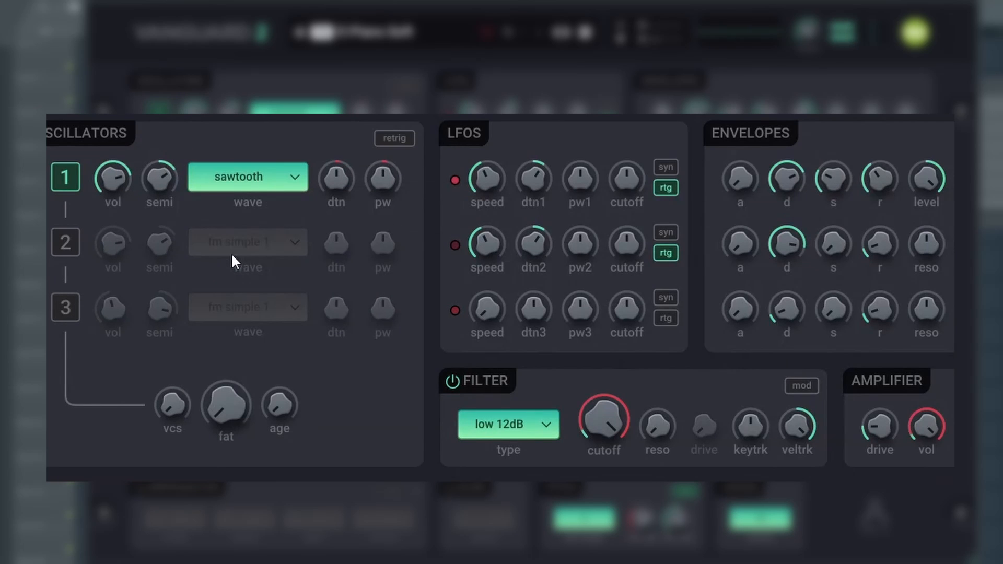
{"action": "mouse_move", "coordinate": [246, 177]}
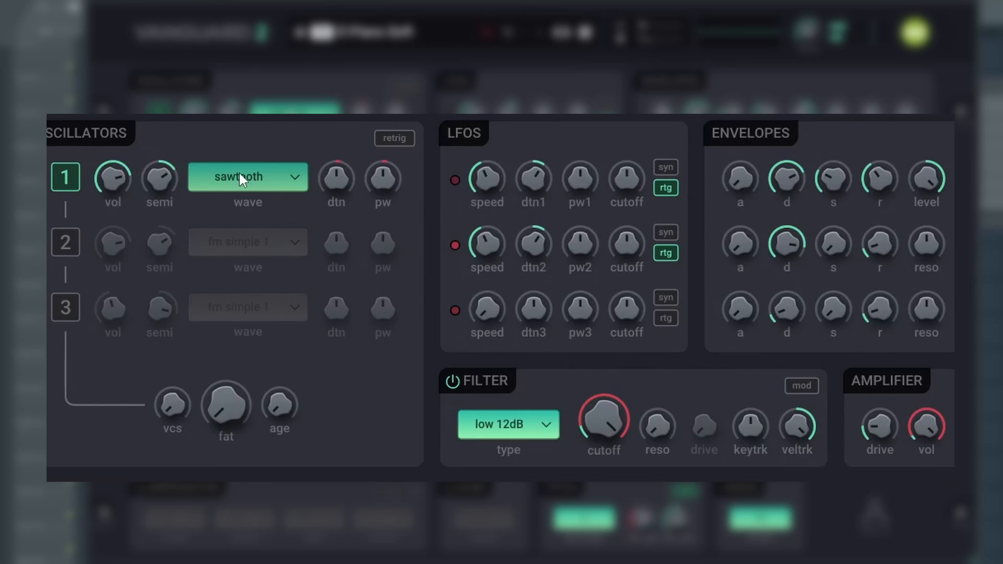
{"action": "left_click", "coordinate": [246, 177]}
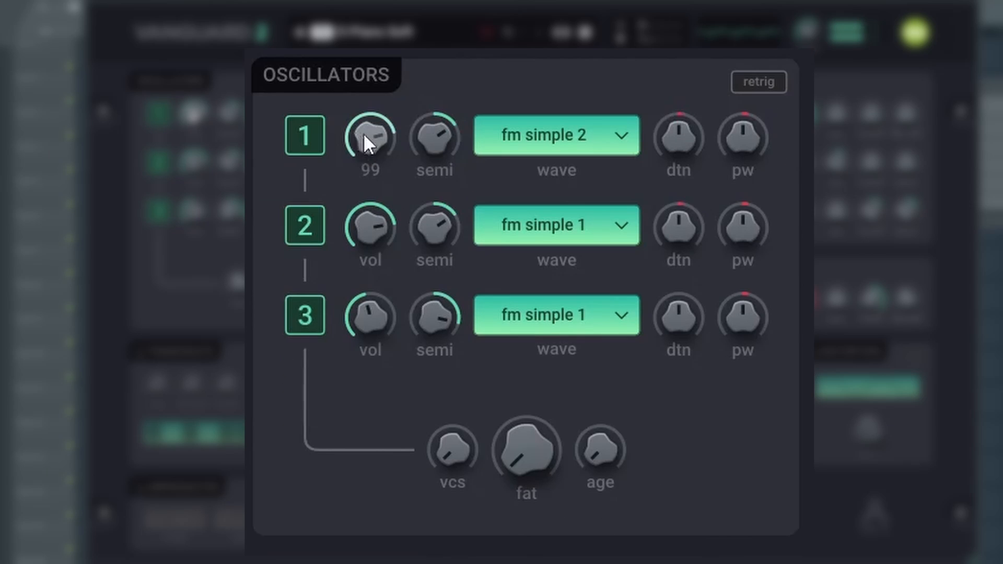
Step: Set oscillator 1 volume to 99, fat to about 49, and nudge age up from zero
{"action": "left_click_drag", "start_coordinate": [369, 139], "coordinate": [369, 150]}
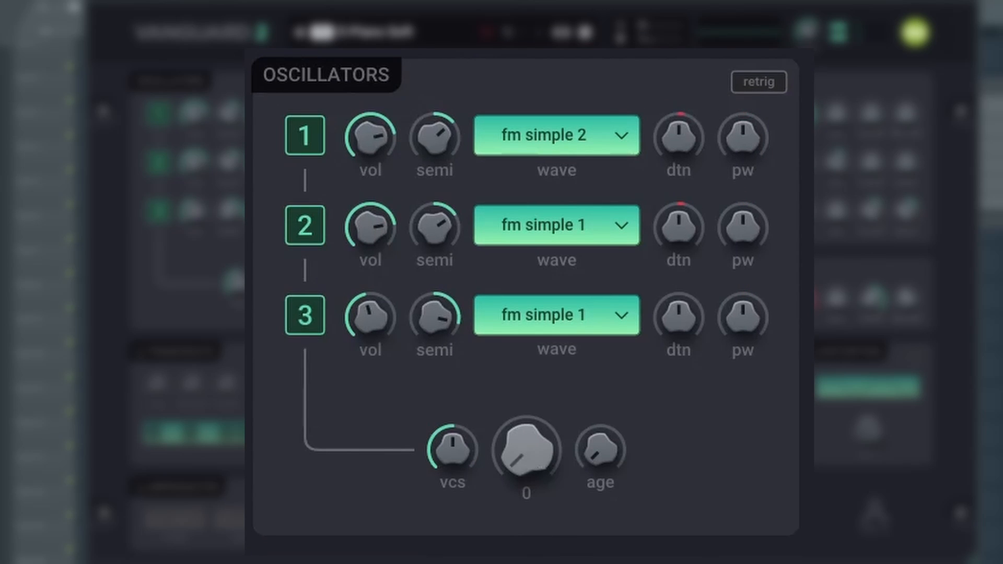
{"action": "left_click_drag", "start_coordinate": [526, 452], "coordinate": [531, 422]}
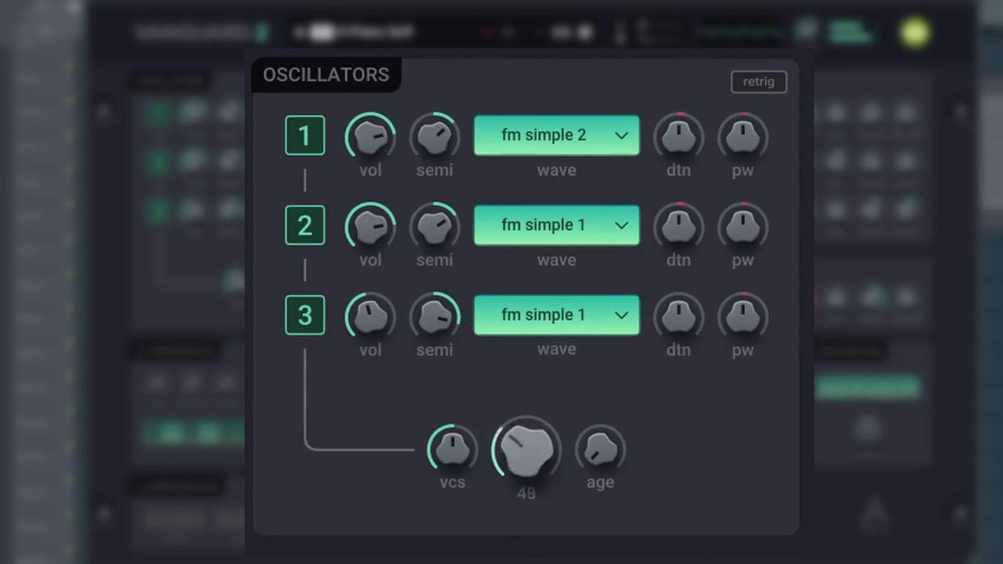
{"action": "left_click_drag", "start_coordinate": [526, 448], "coordinate": [526, 410]}
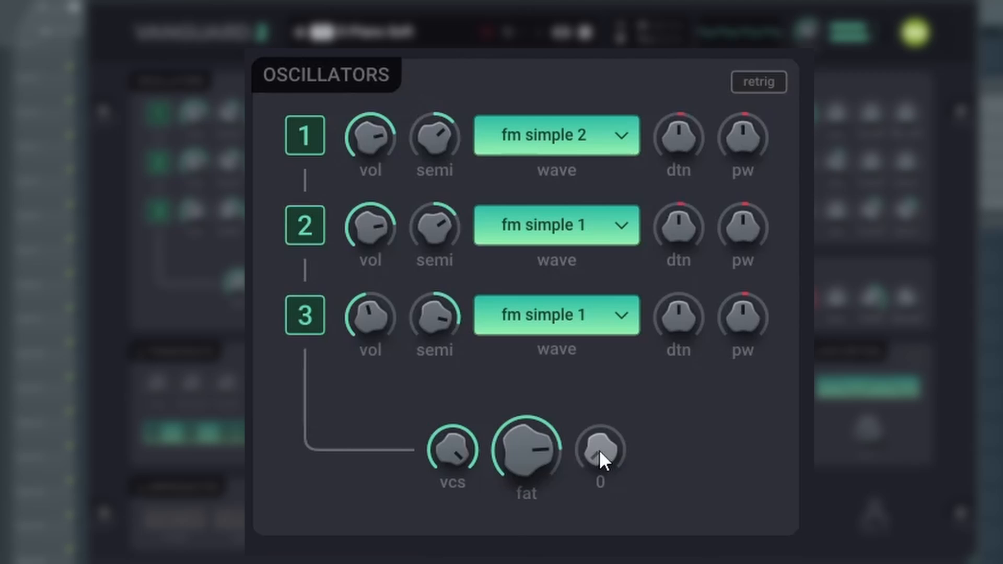
{"action": "left_click_drag", "start_coordinate": [600, 451], "coordinate": [600, 410]}
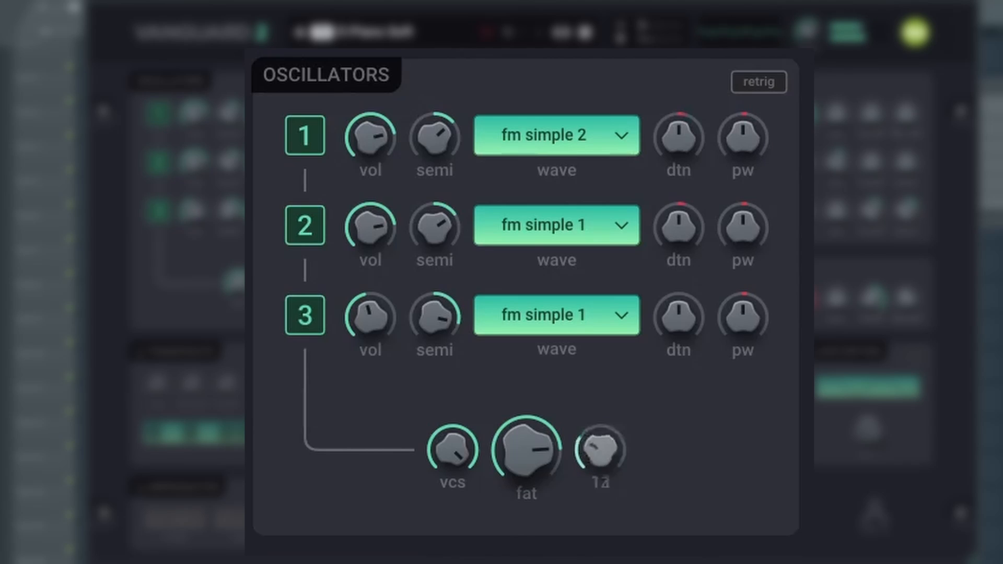
{"action": "left_click_drag", "start_coordinate": [526, 449], "coordinate": [526, 474]}
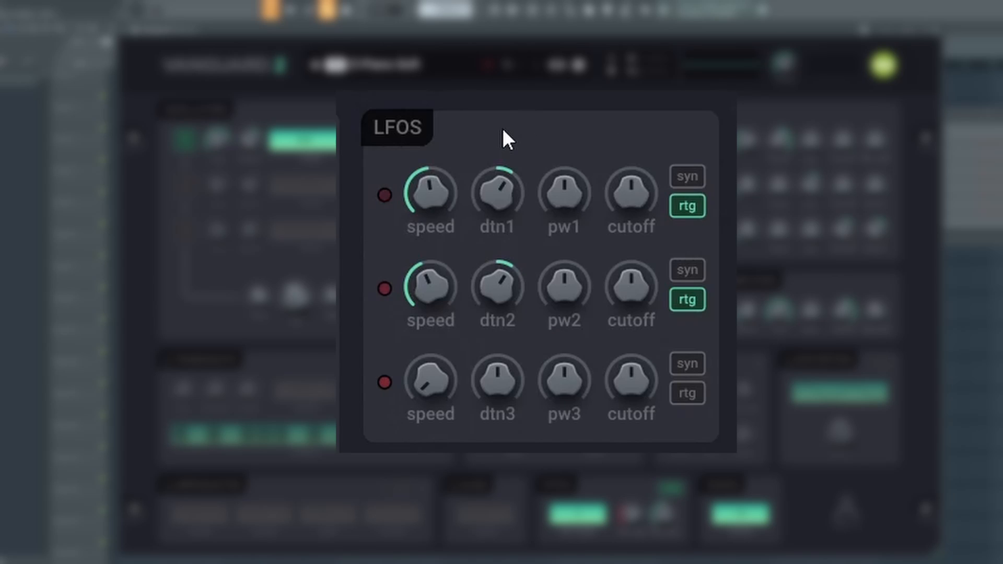
Step: Set LFO 1 speed to about 6.15 Hz and its dtn1 detune to +14
{"action": "left_click_drag", "start_coordinate": [430, 193], "coordinate": [430, 195]}
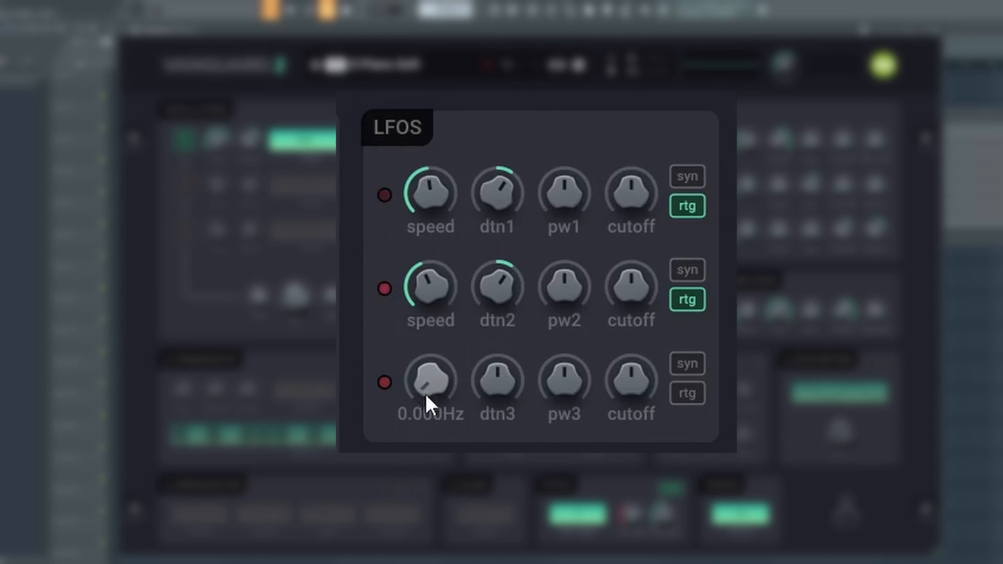
{"action": "left_click_drag", "start_coordinate": [429, 383], "coordinate": [432, 192]}
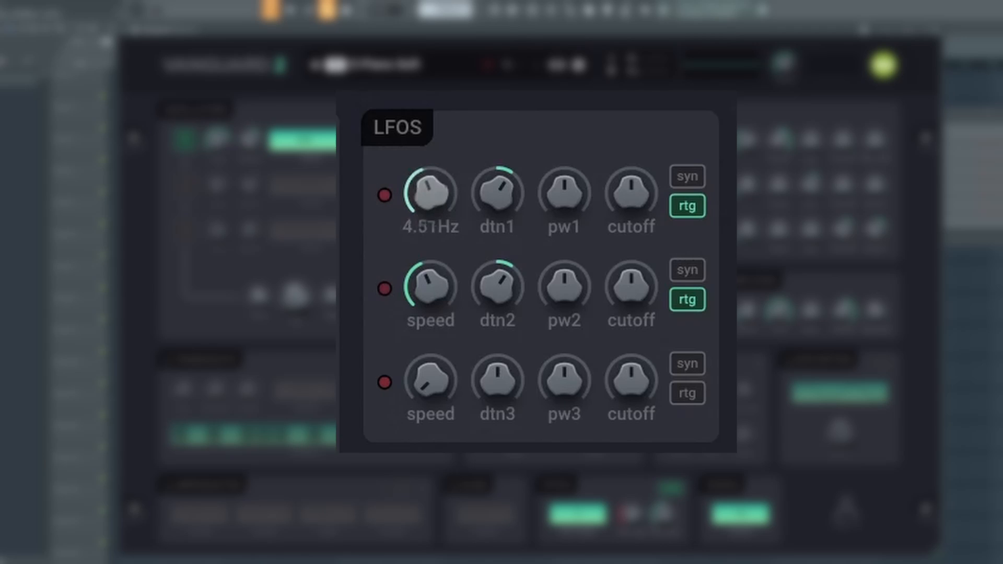
{"action": "left_click_drag", "start_coordinate": [430, 192], "coordinate": [430, 172]}
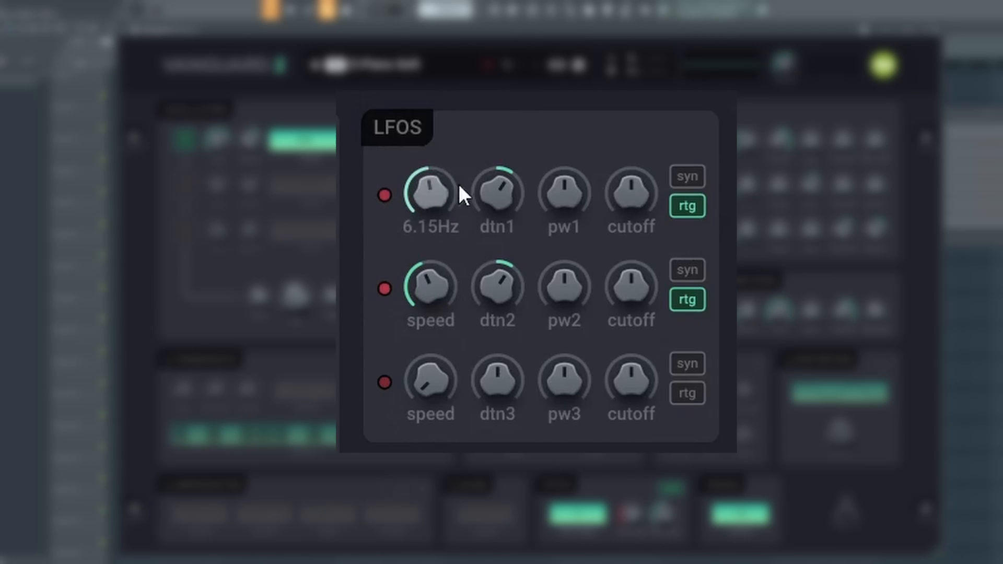
{"action": "left_click_drag", "start_coordinate": [496, 192], "coordinate": [500, 189]}
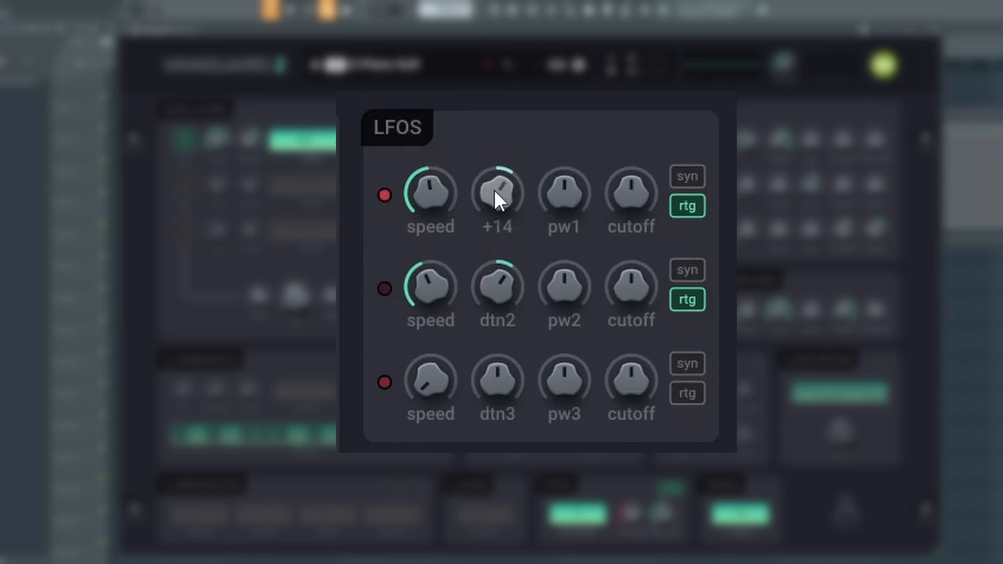
{"action": "left_click_drag", "start_coordinate": [497, 193], "coordinate": [497, 230]}
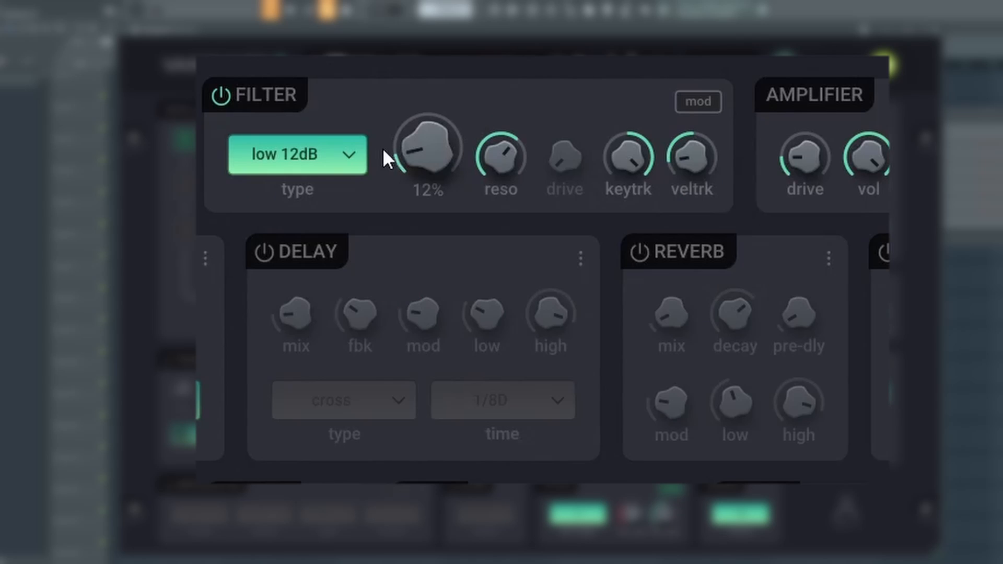
{"action": "left_click", "coordinate": [297, 155]}
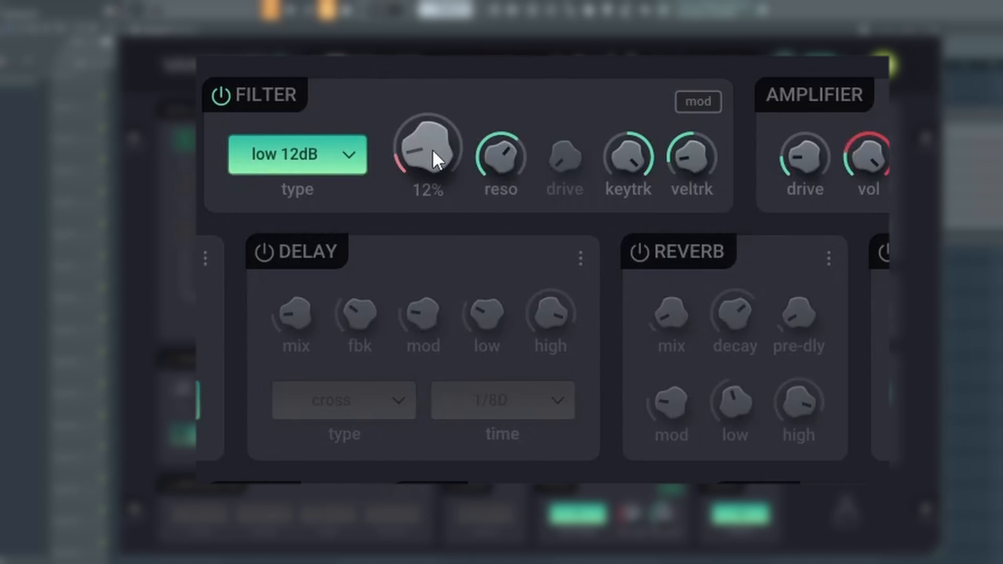
{"action": "left_click_drag", "start_coordinate": [429, 154], "coordinate": [428, 90]}
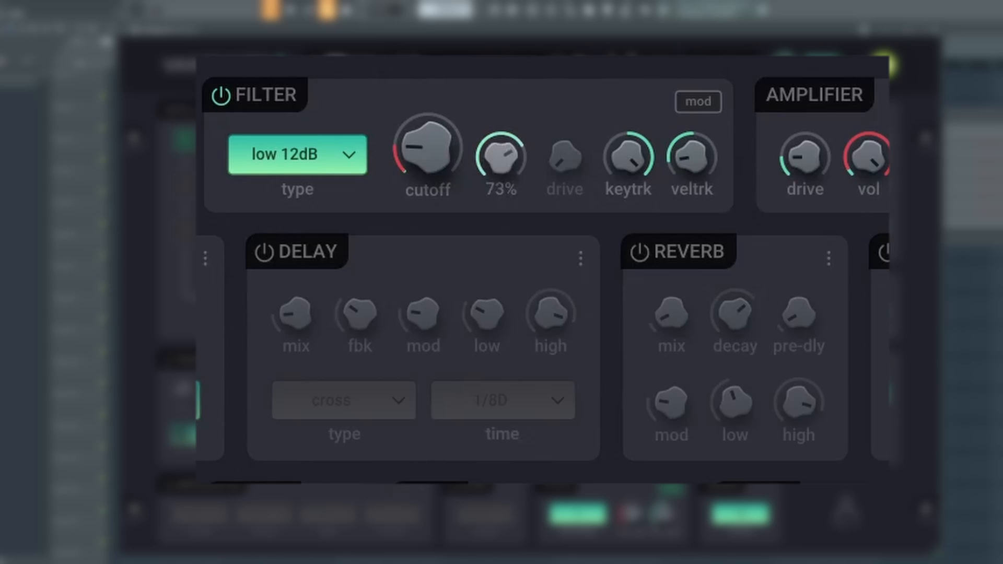
{"action": "left_click_drag", "start_coordinate": [499, 153], "coordinate": [499, 199]}
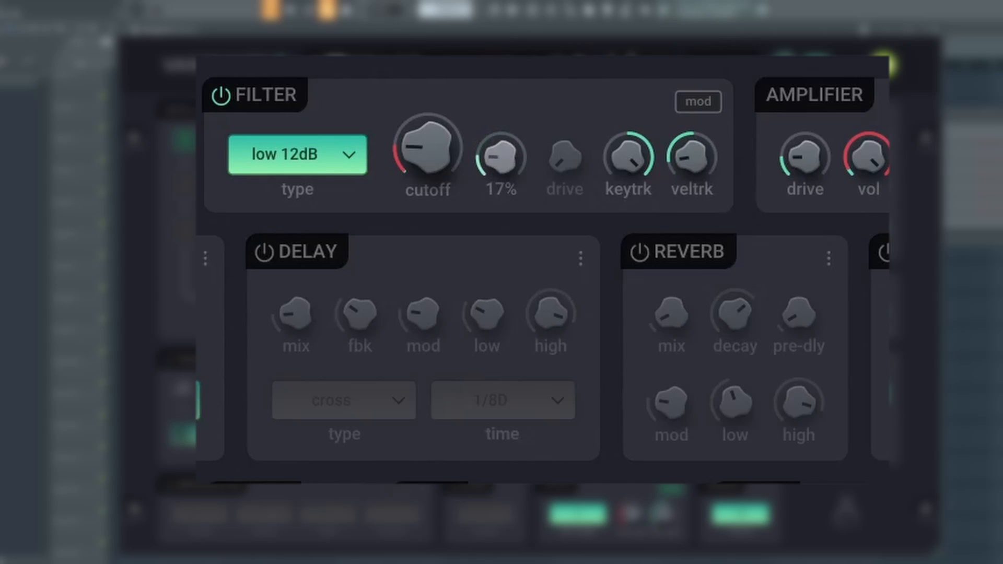
{"action": "left_click_drag", "start_coordinate": [500, 157], "coordinate": [500, 127]}
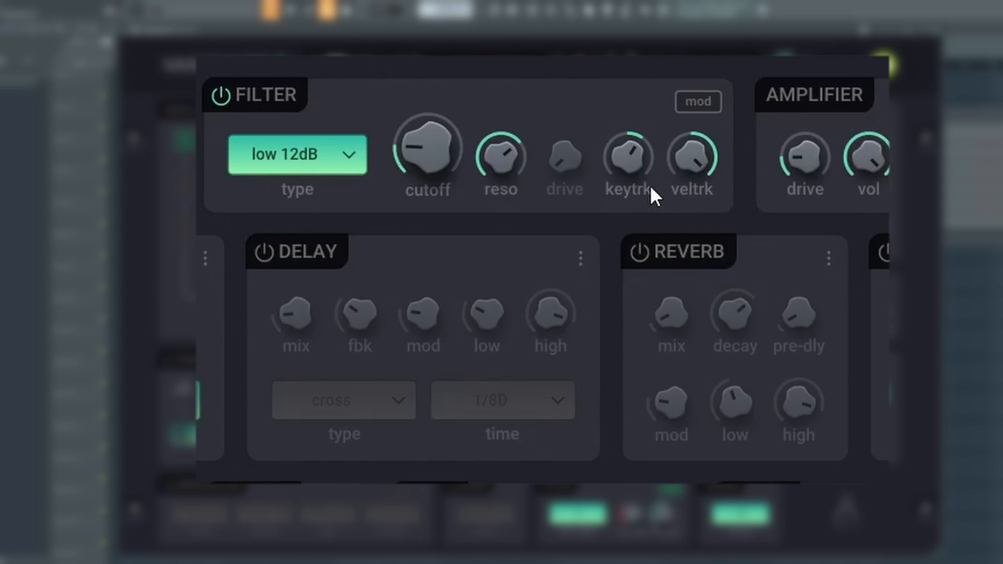
{"action": "mouse_move", "coordinate": [629, 103]}
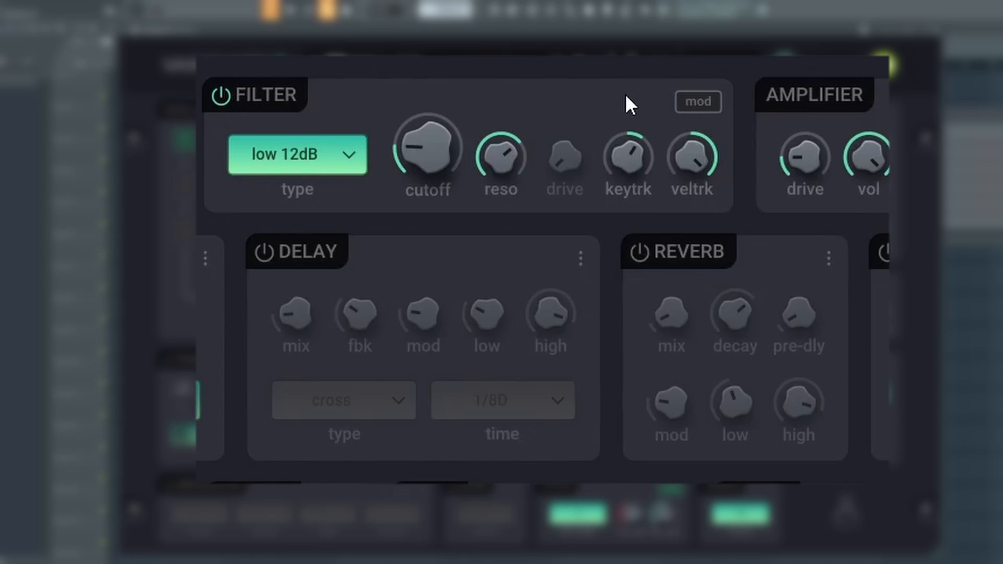
{"action": "left_click", "coordinate": [698, 102]}
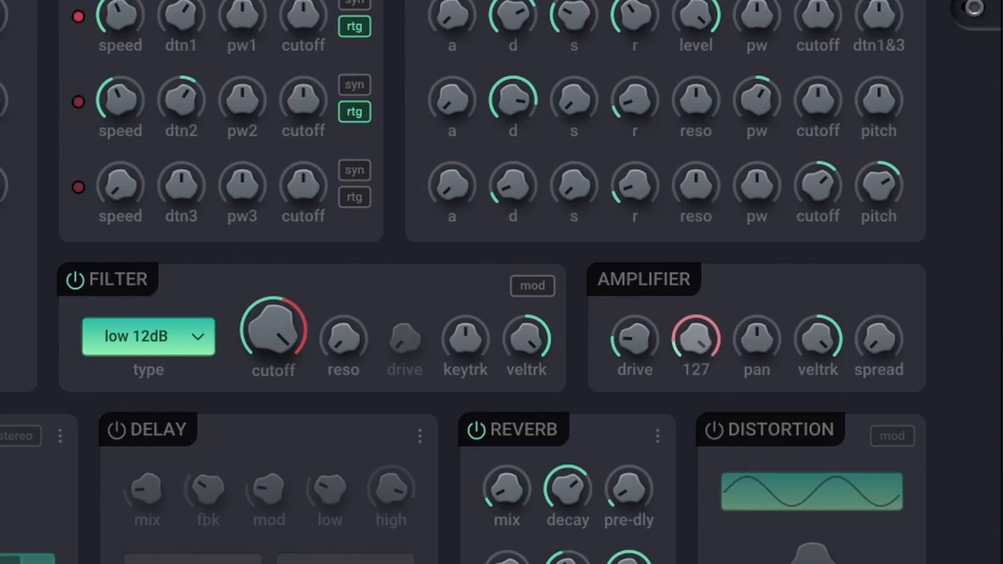
Step: Pan the amplifier to R22 and widen its spread to 73
{"action": "left_click_drag", "start_coordinate": [694, 343], "coordinate": [694, 326]}
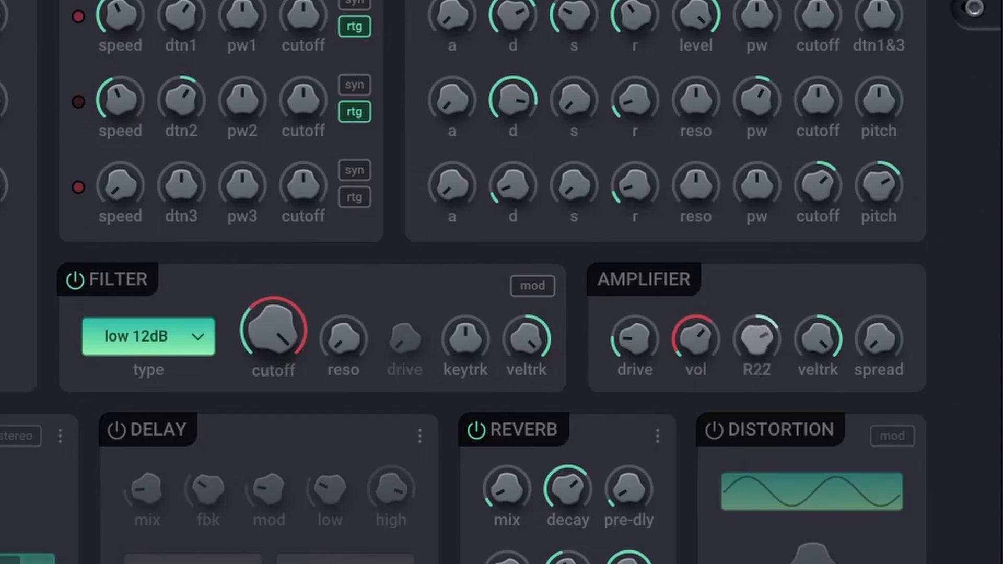
{"action": "mouse_move", "coordinate": [757, 343]}
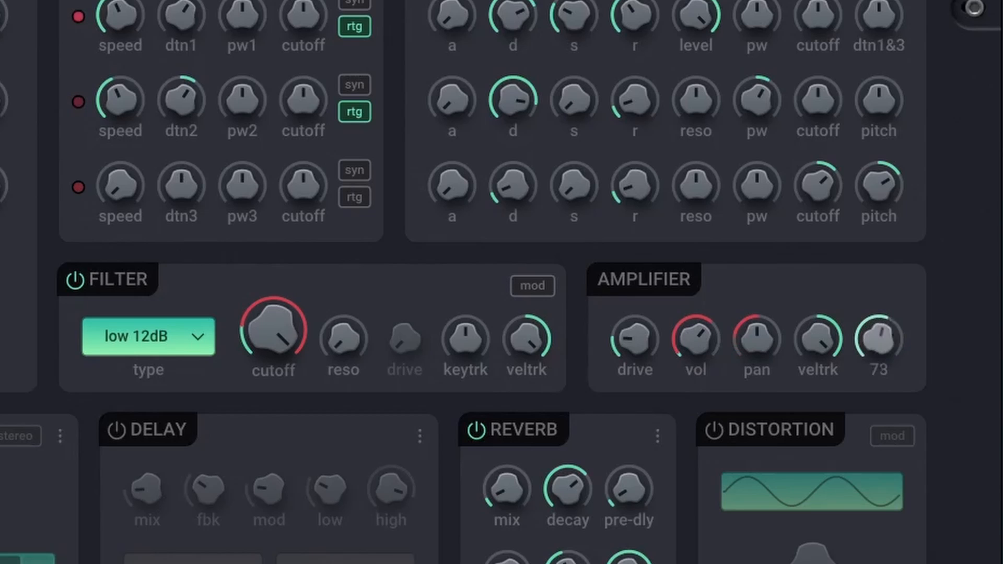
{"action": "left_click_drag", "start_coordinate": [879, 339], "coordinate": [879, 320]}
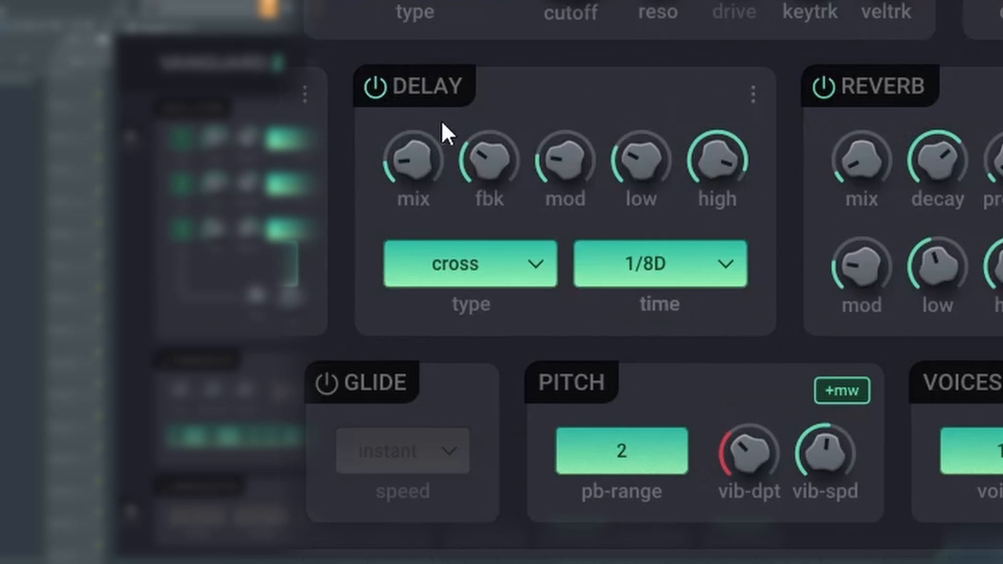
Step: Switch the delay type to stereo and then ping-pong
{"action": "left_click", "coordinate": [470, 263]}
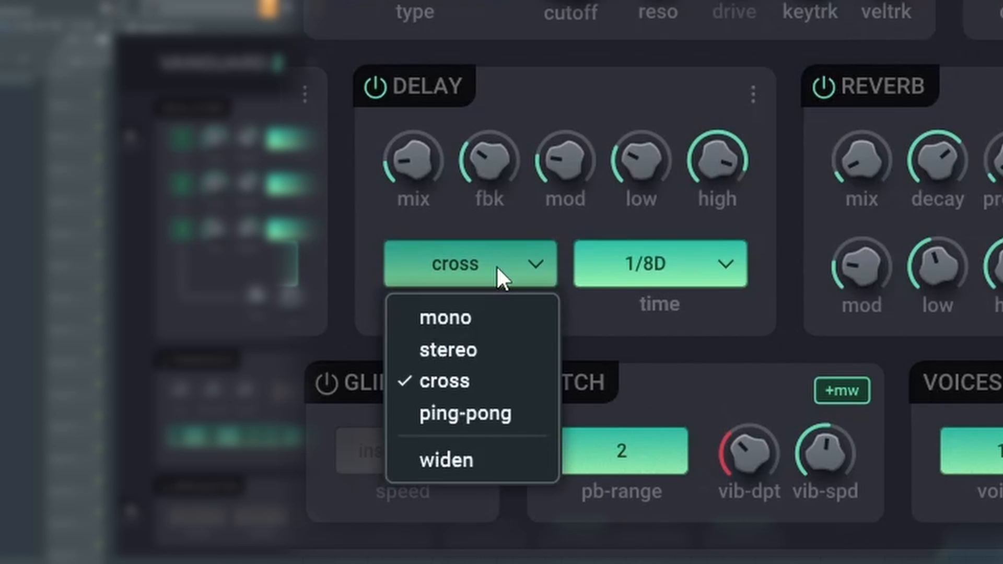
{"action": "left_click", "coordinate": [448, 350]}
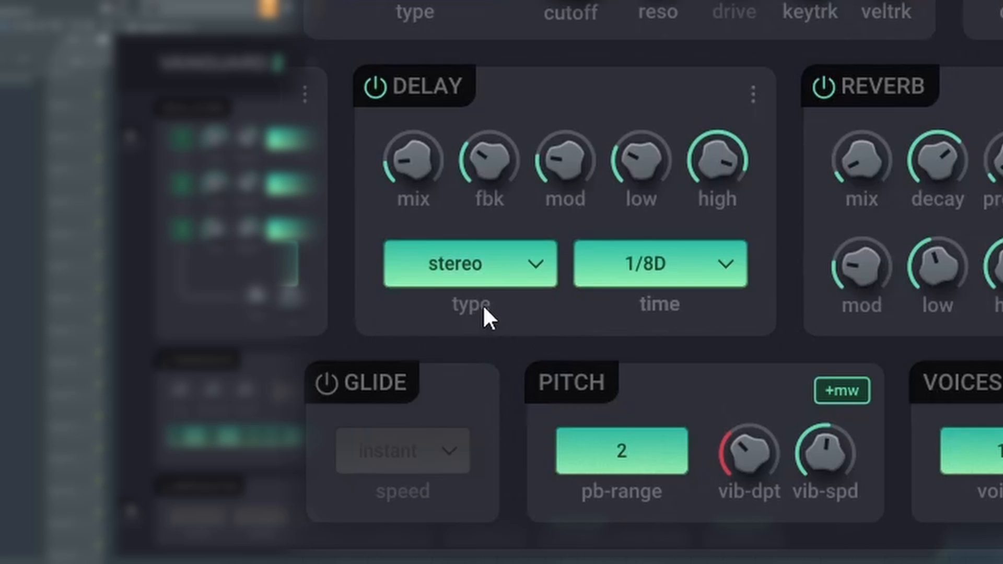
{"action": "left_click", "coordinate": [470, 263]}
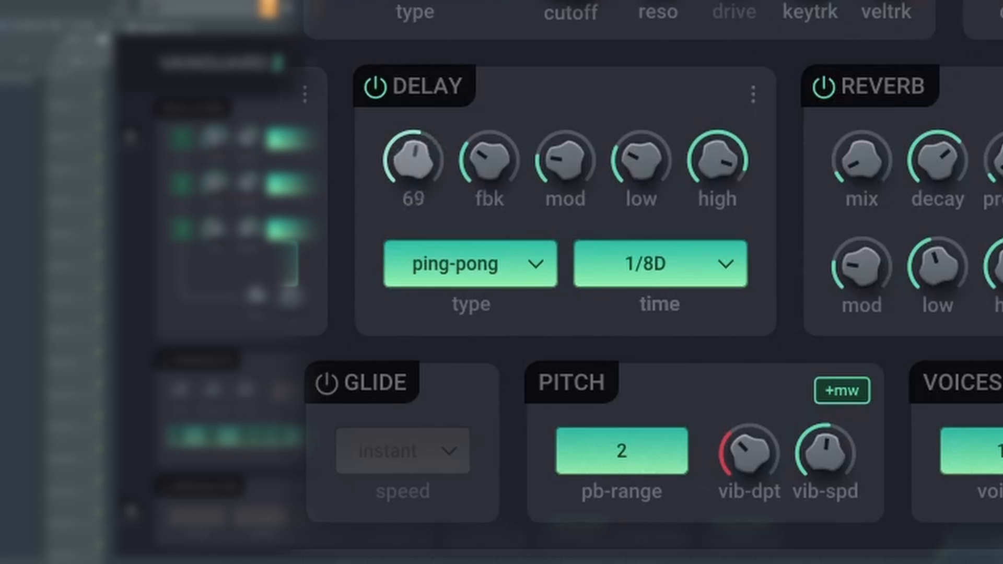
Step: Retune the delay mix, feedback and modulation amounts
{"action": "left_click_drag", "start_coordinate": [488, 157], "coordinate": [488, 127]}
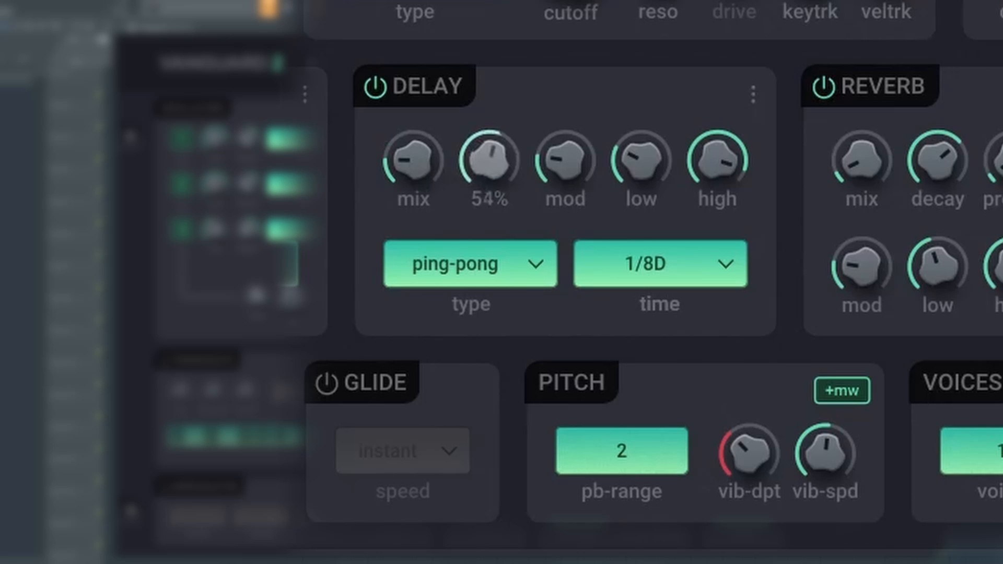
{"action": "left_click_drag", "start_coordinate": [489, 160], "coordinate": [489, 192]}
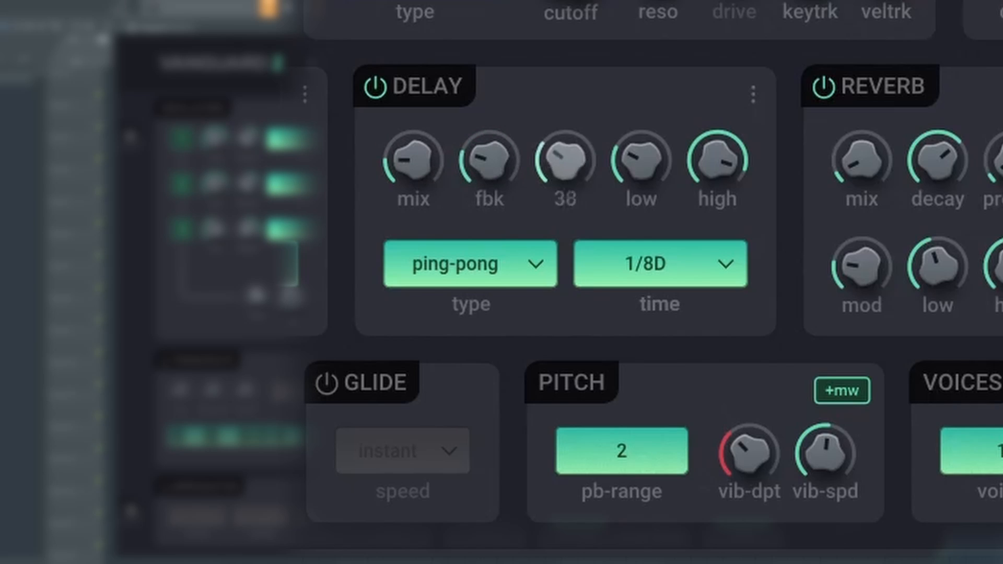
{"action": "left_click_drag", "start_coordinate": [563, 162], "coordinate": [564, 127]}
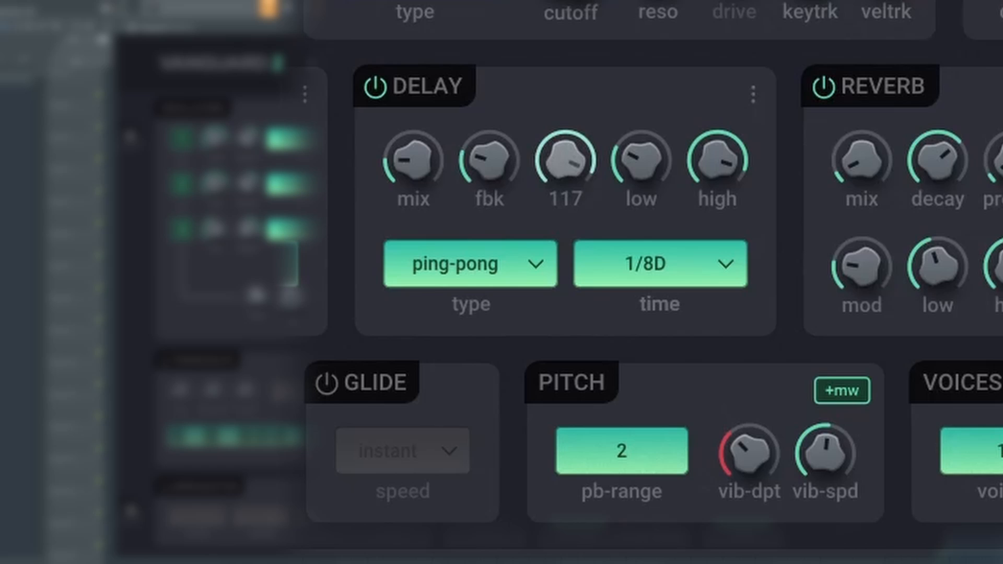
{"action": "left_click_drag", "start_coordinate": [566, 159], "coordinate": [595, 195]}
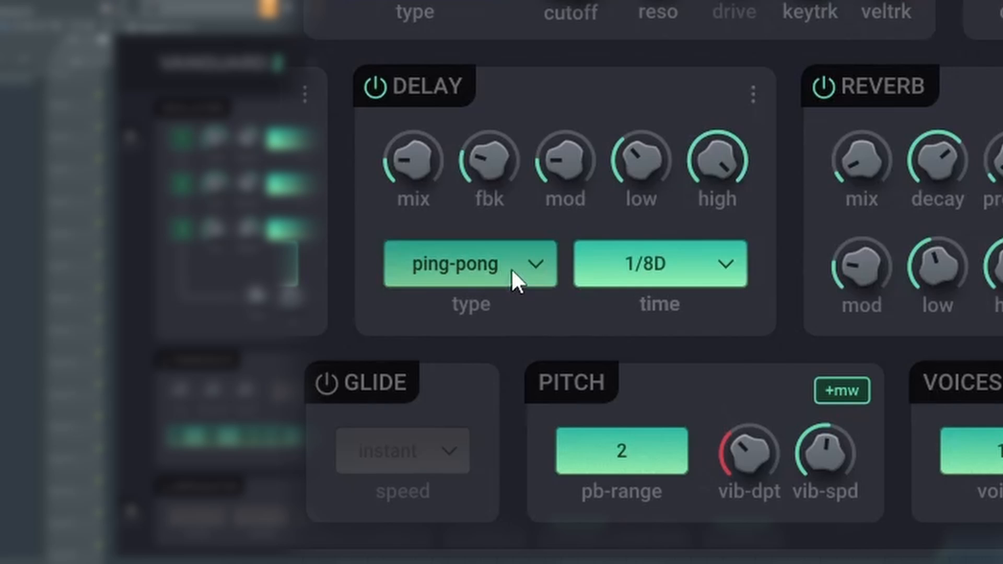
Step: Change the delay time from 1/8D to 1/4 and then to 1/2
{"action": "left_click", "coordinate": [660, 265]}
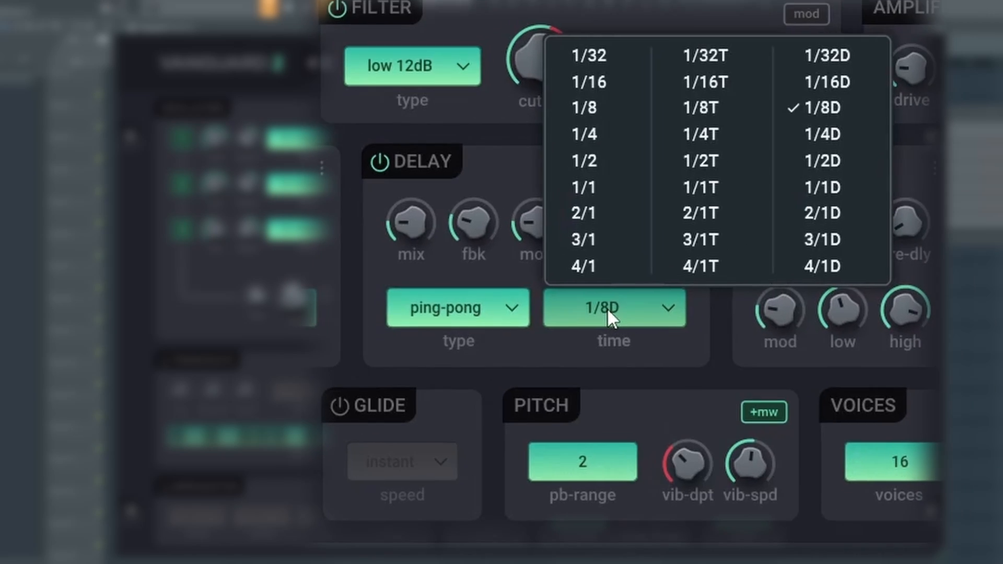
{"action": "left_click", "coordinate": [583, 135]}
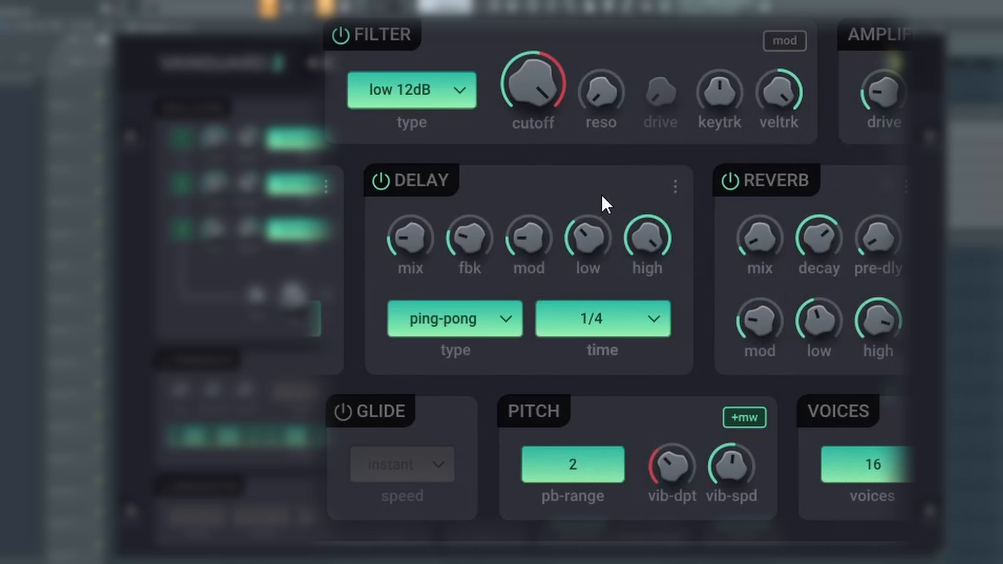
{"action": "left_click", "coordinate": [602, 318]}
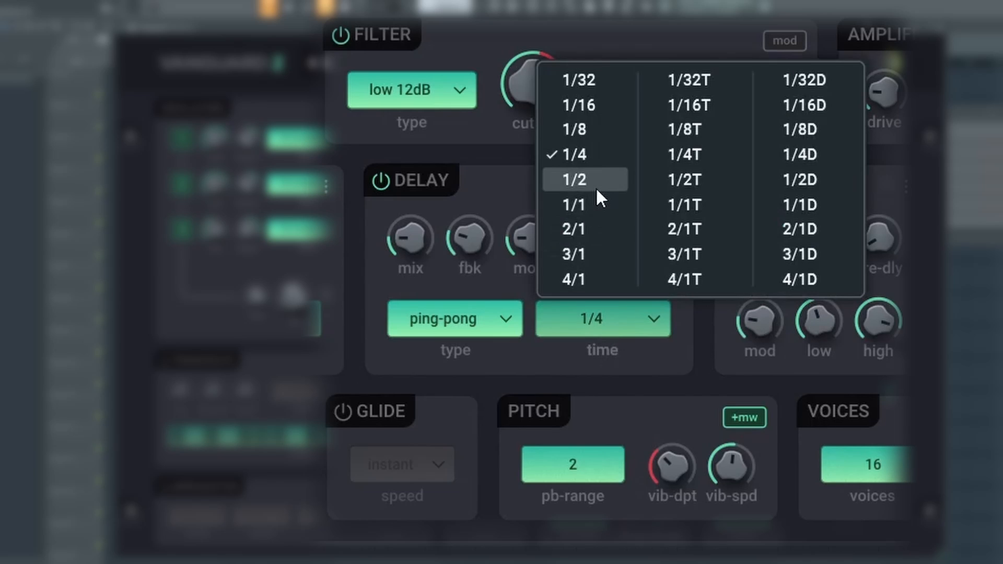
{"action": "left_click", "coordinate": [585, 180]}
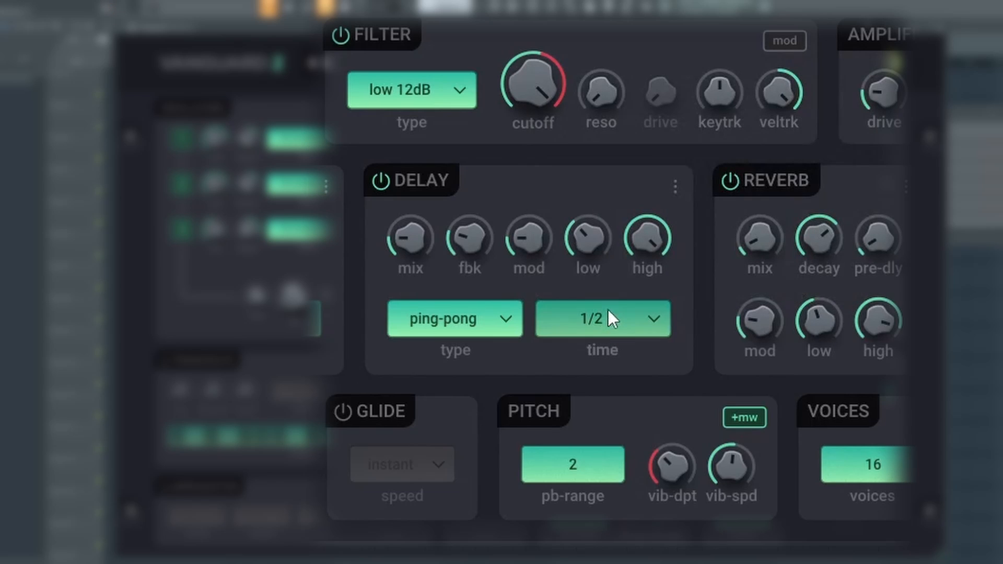
{"action": "left_click", "coordinate": [601, 318]}
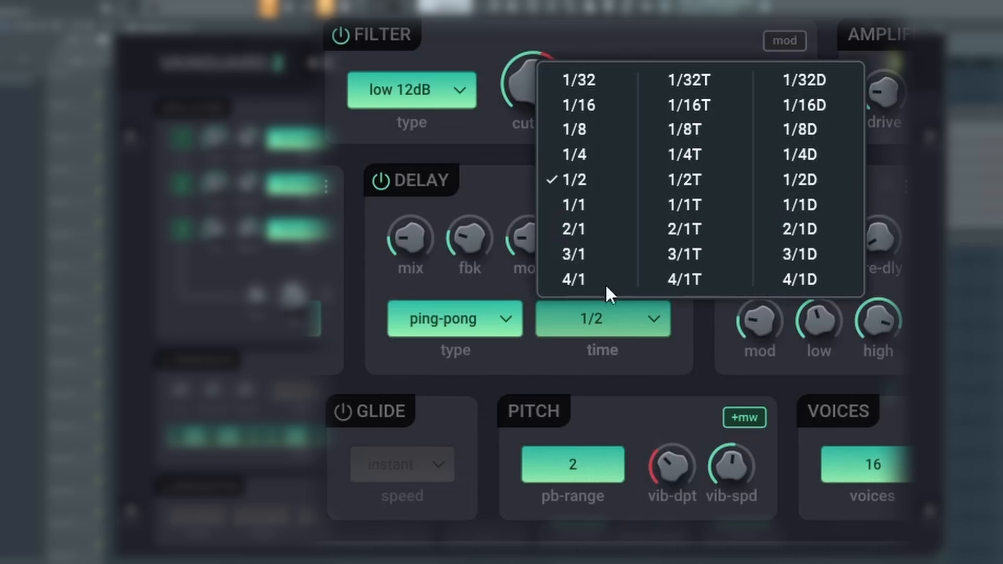
{"action": "left_click", "coordinate": [573, 205]}
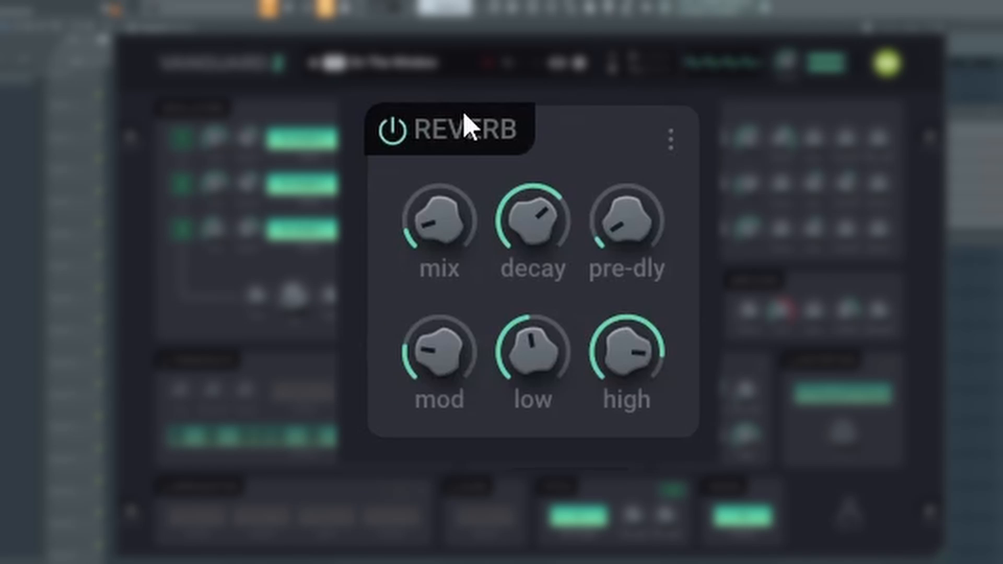
Step: Set the reverb mix level and retune the decay, dipping it to zero and back up
{"action": "left_click_drag", "start_coordinate": [438, 221], "coordinate": [442, 230]}
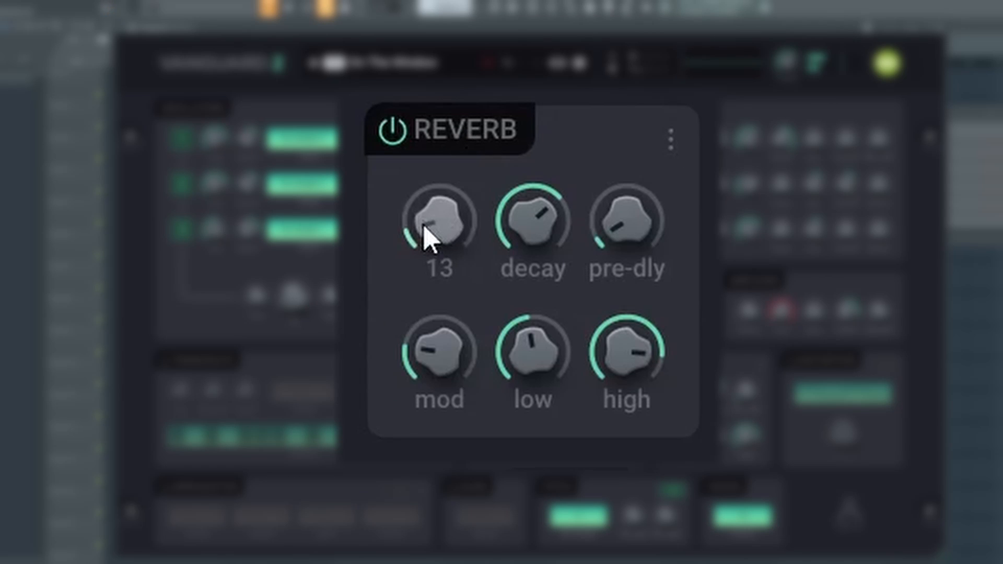
{"action": "left_click_drag", "start_coordinate": [438, 220], "coordinate": [437, 192]}
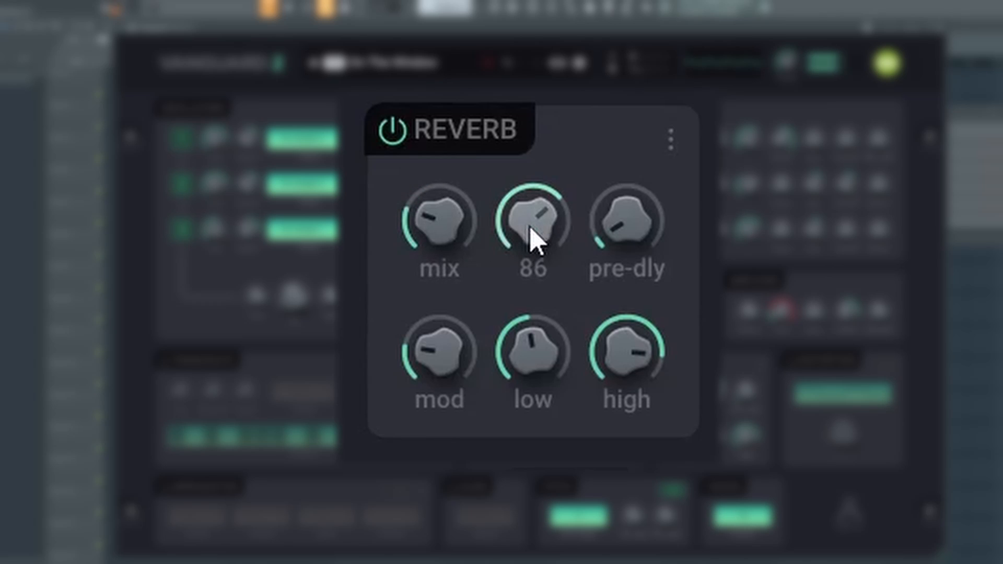
{"action": "left_click_drag", "start_coordinate": [532, 220], "coordinate": [532, 250]}
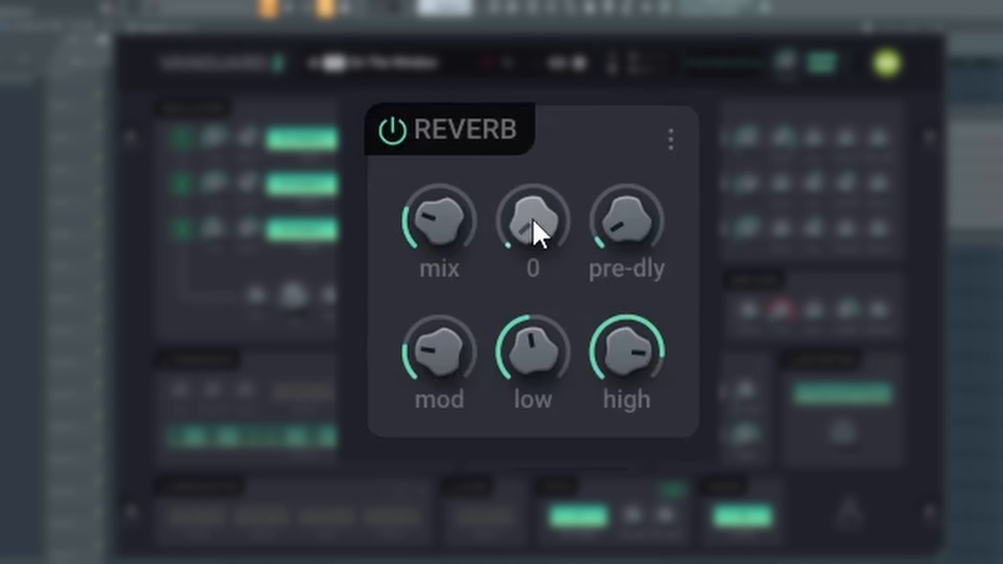
{"action": "left_click_drag", "start_coordinate": [532, 221], "coordinate": [532, 198]}
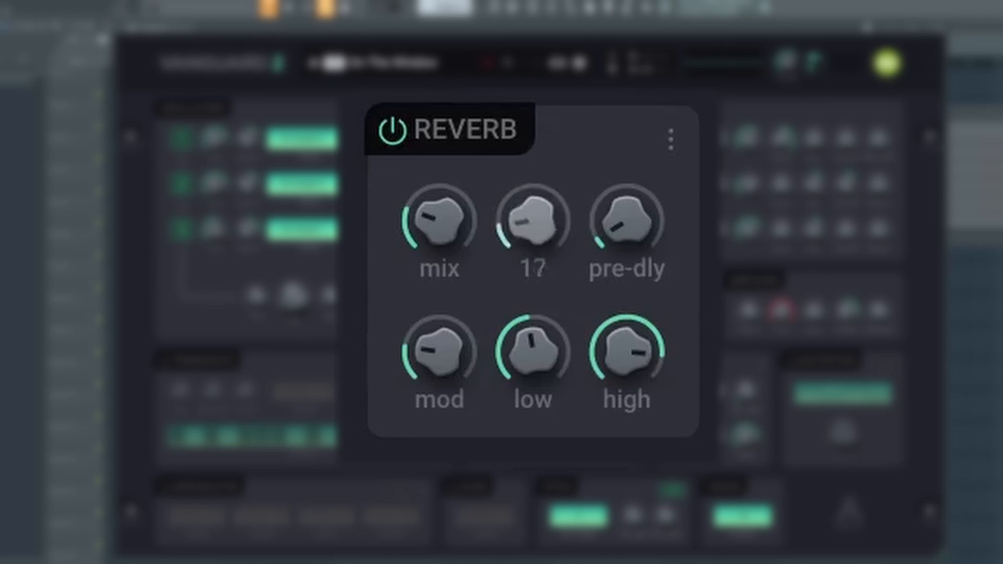
{"action": "left_click_drag", "start_coordinate": [531, 221], "coordinate": [531, 192]}
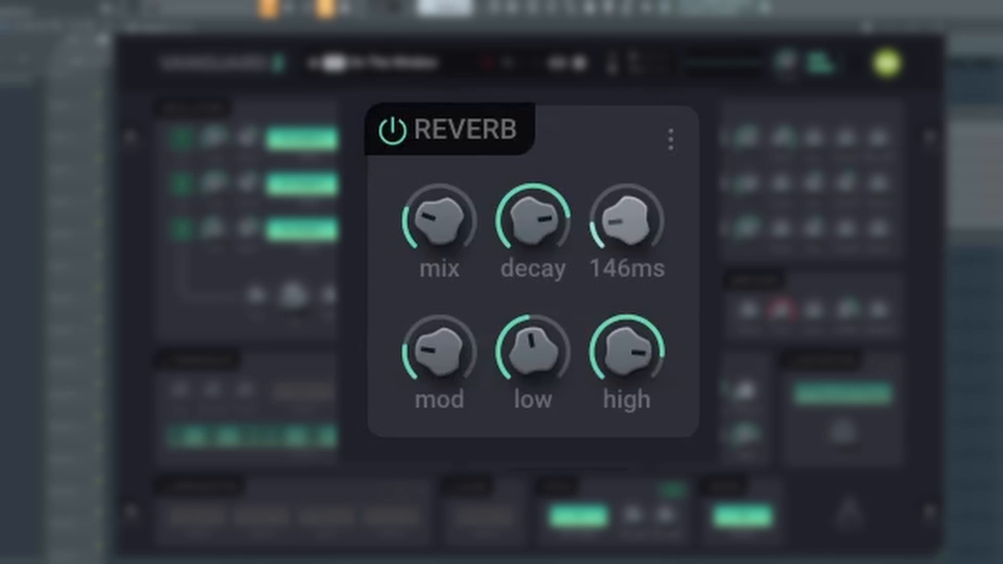
Step: Lengthen the reverb pre-delay and set the low value
{"action": "left_click_drag", "start_coordinate": [627, 220], "coordinate": [628, 186]}
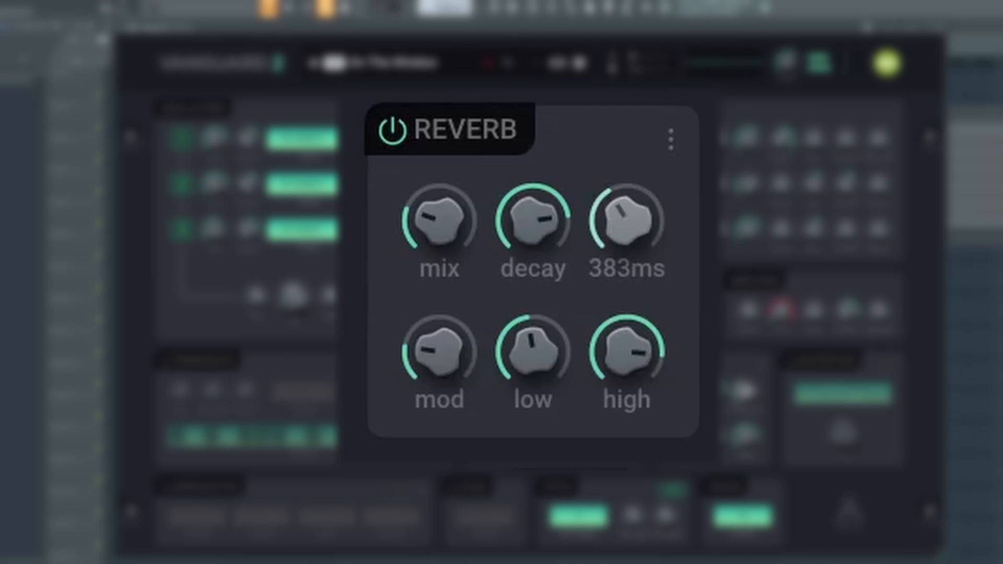
{"action": "left_click_drag", "start_coordinate": [628, 221], "coordinate": [630, 193]}
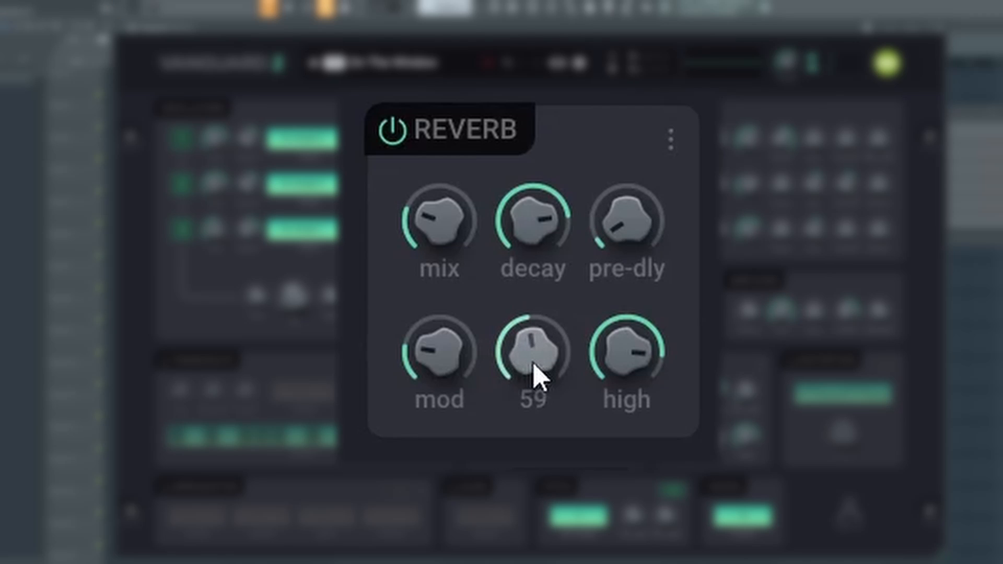
{"action": "left_click_drag", "start_coordinate": [532, 349], "coordinate": [532, 398]}
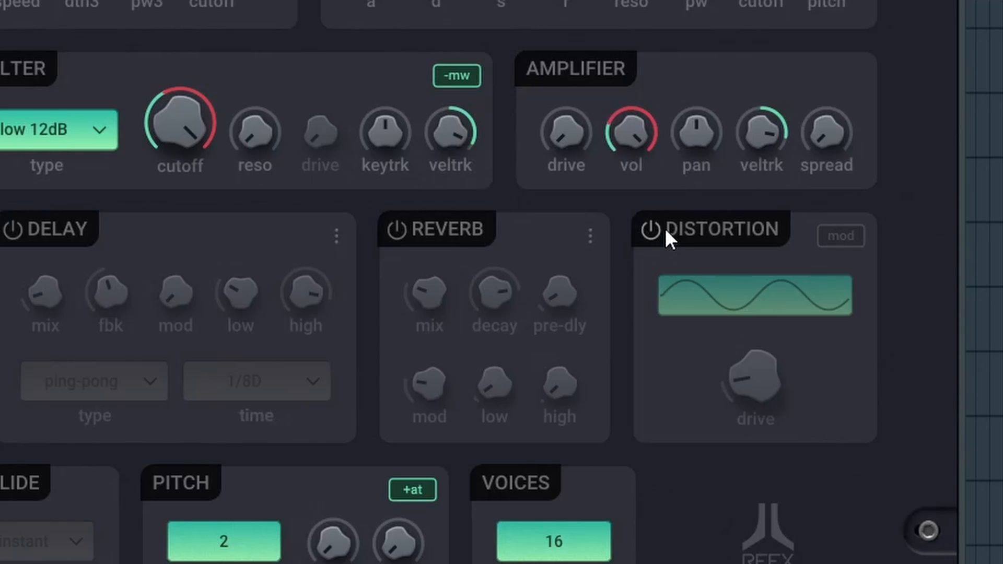
Step: Switch the distortion effect on and raise its drive to about 38
{"action": "left_click", "coordinate": [651, 230]}
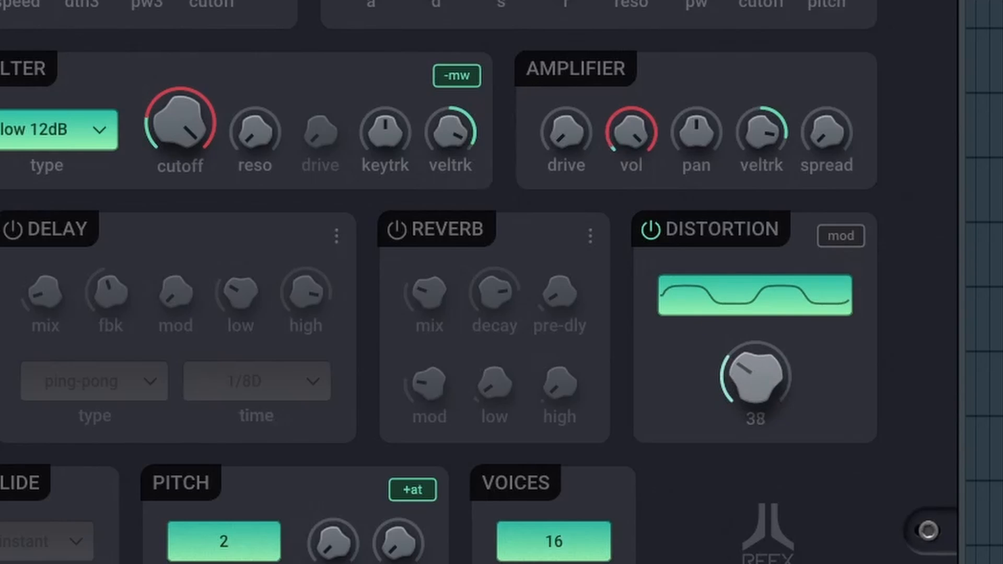
{"action": "left_click_drag", "start_coordinate": [755, 381], "coordinate": [755, 346]}
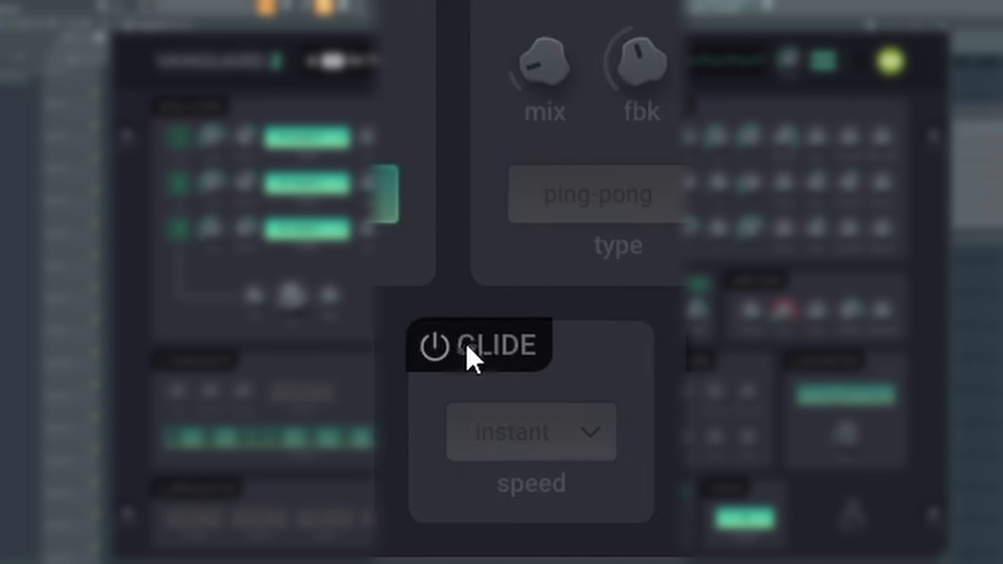
Step: Switch glide on and try speeds 1/16, 1/32 and a slower division
{"action": "left_click", "coordinate": [432, 346]}
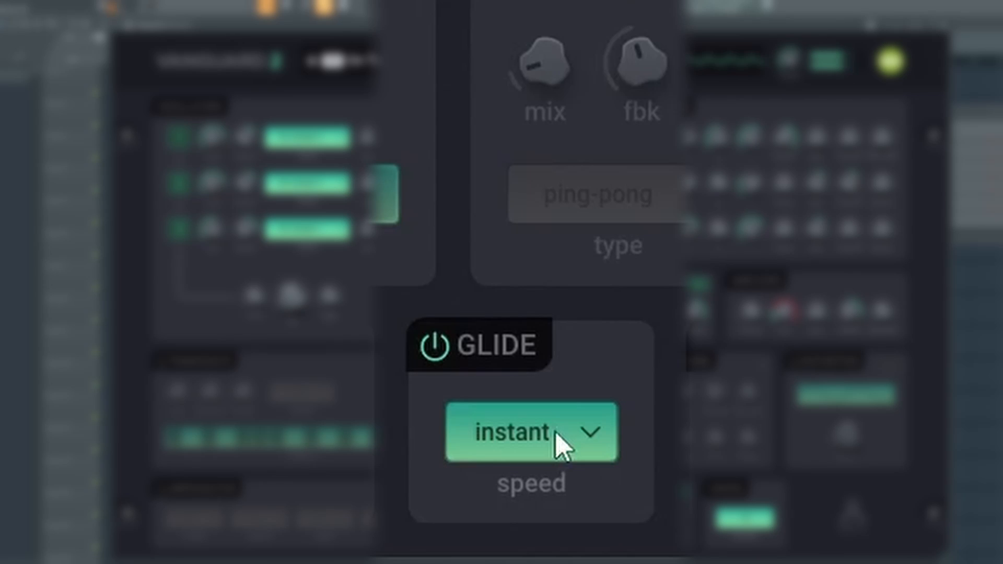
{"action": "left_click", "coordinate": [529, 432]}
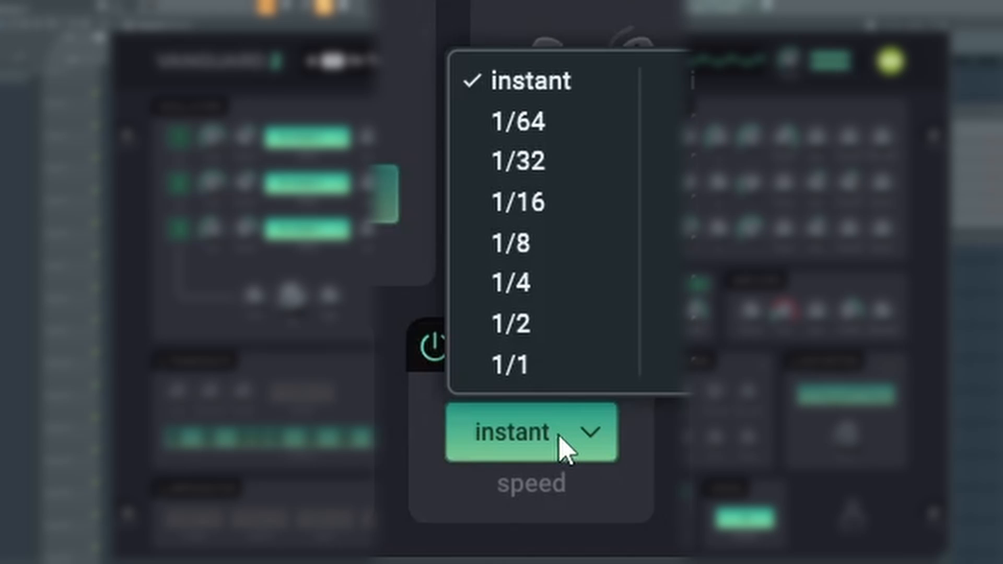
{"action": "left_click", "coordinate": [518, 202]}
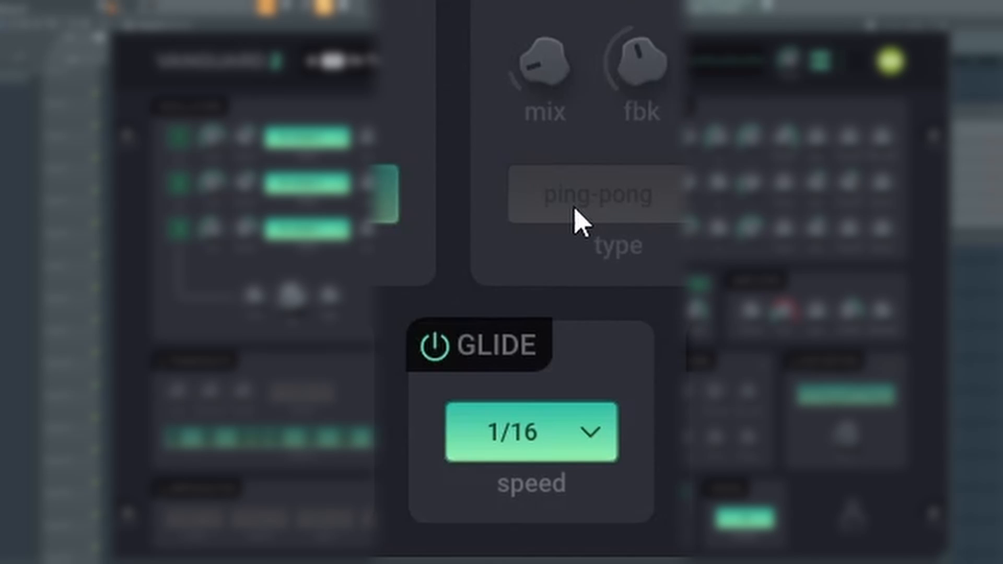
{"action": "left_click", "coordinate": [530, 433]}
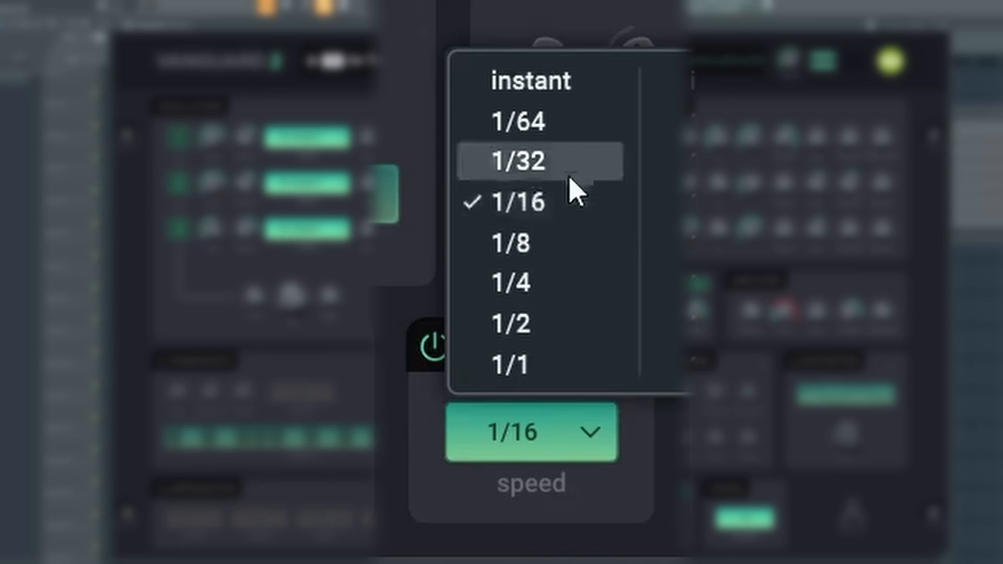
{"action": "left_click", "coordinate": [519, 162]}
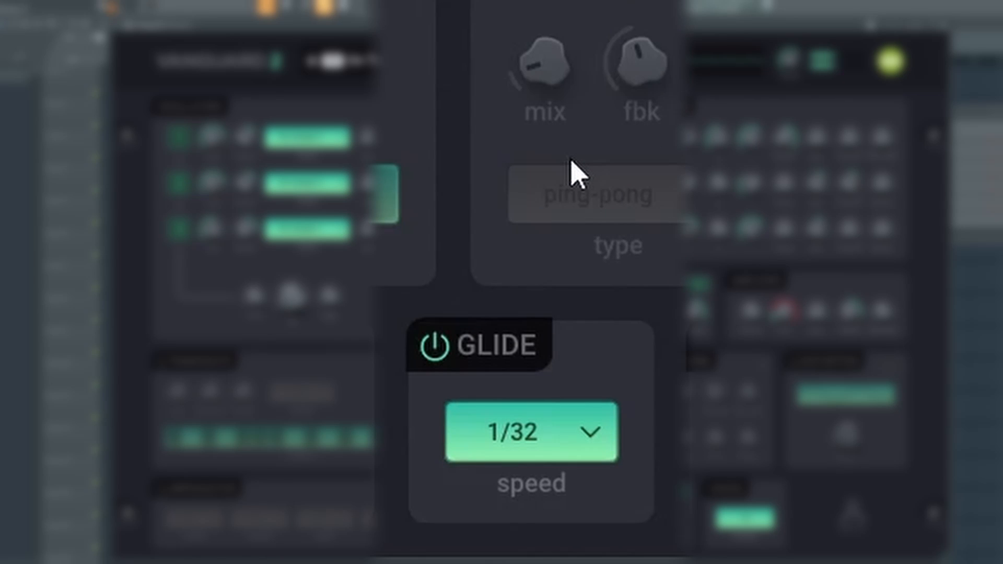
{"action": "left_click", "coordinate": [530, 432]}
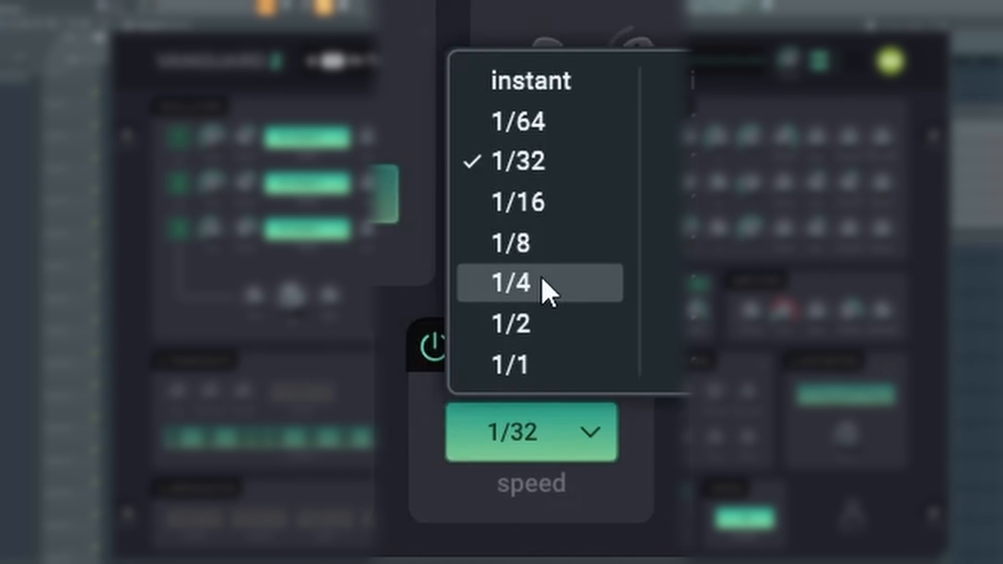
{"action": "left_click", "coordinate": [526, 283]}
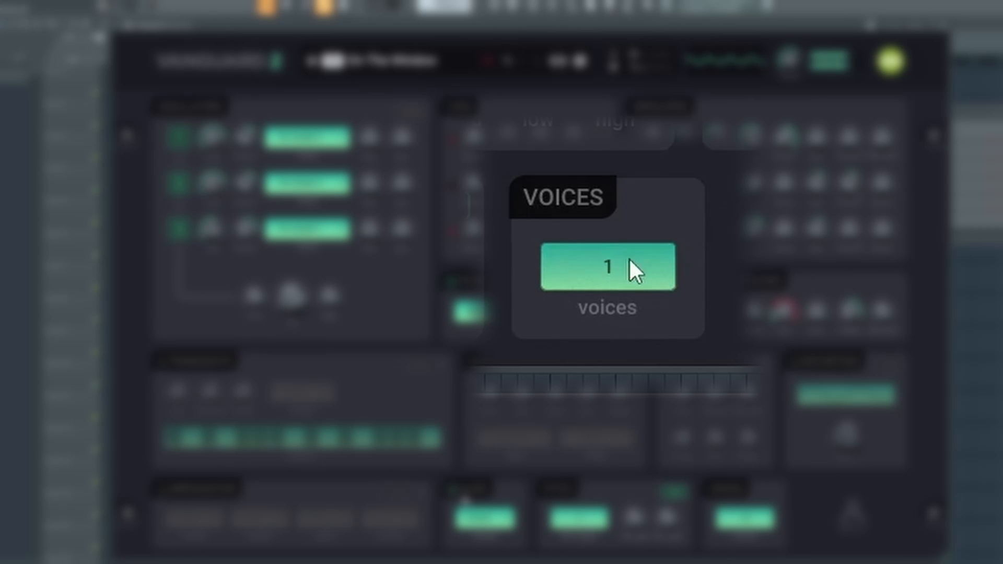
Step: Change the voice count by dragging the voices value
{"action": "left_click_drag", "start_coordinate": [608, 267], "coordinate": [621, 211]}
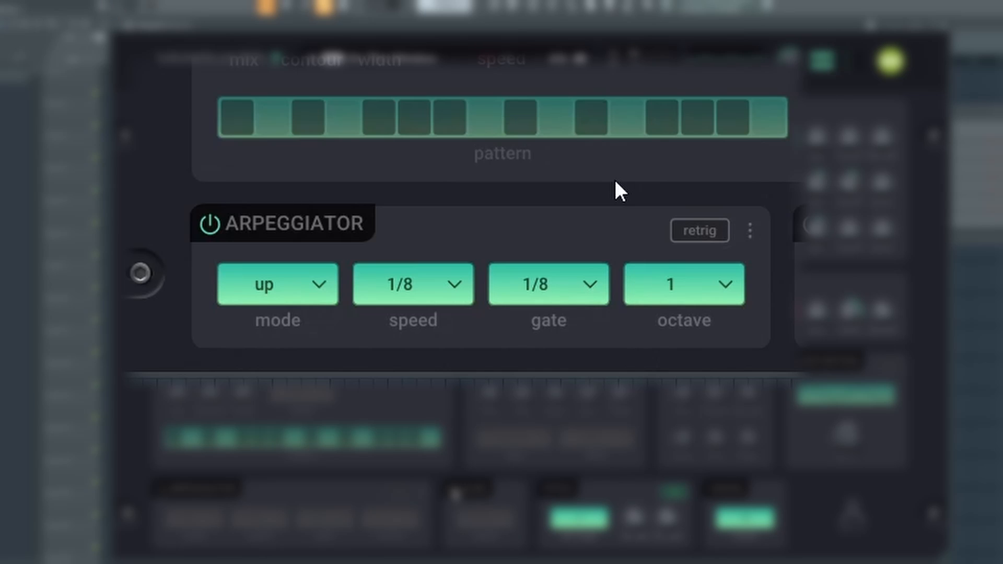
Step: Try arpeggiator modes down and alter, then settle on up
{"action": "left_click", "coordinate": [276, 285]}
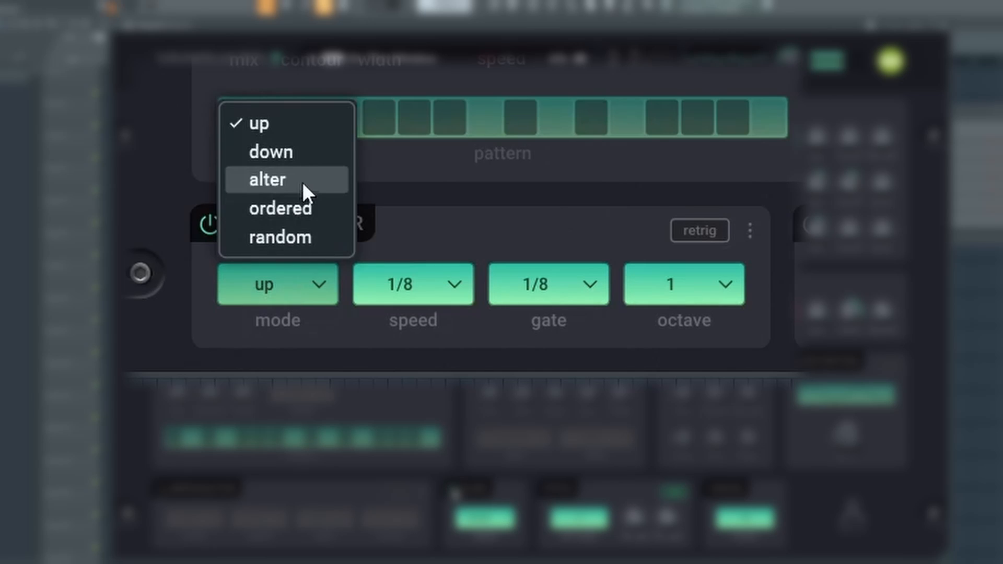
{"action": "left_click", "coordinate": [270, 152]}
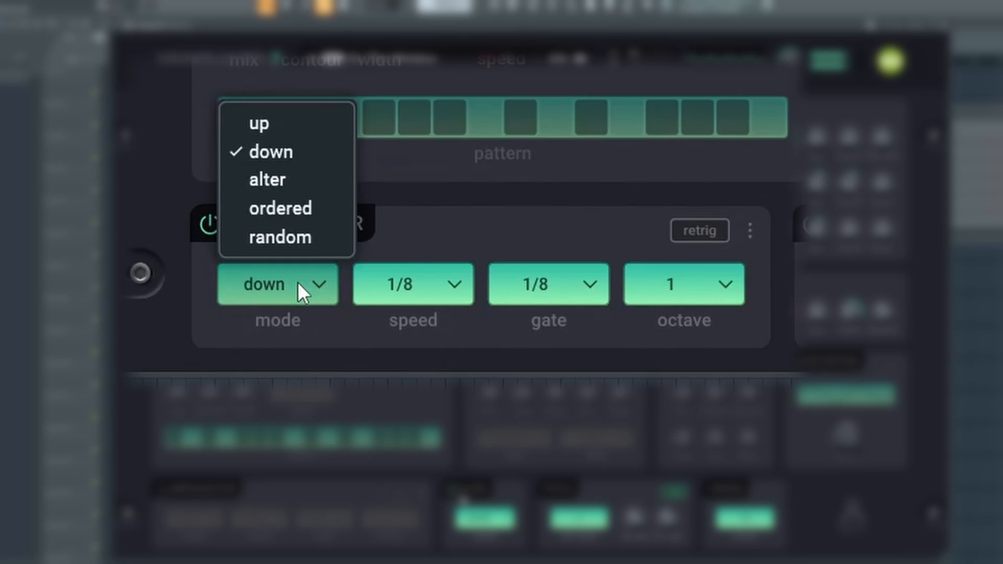
{"action": "left_click", "coordinate": [267, 180]}
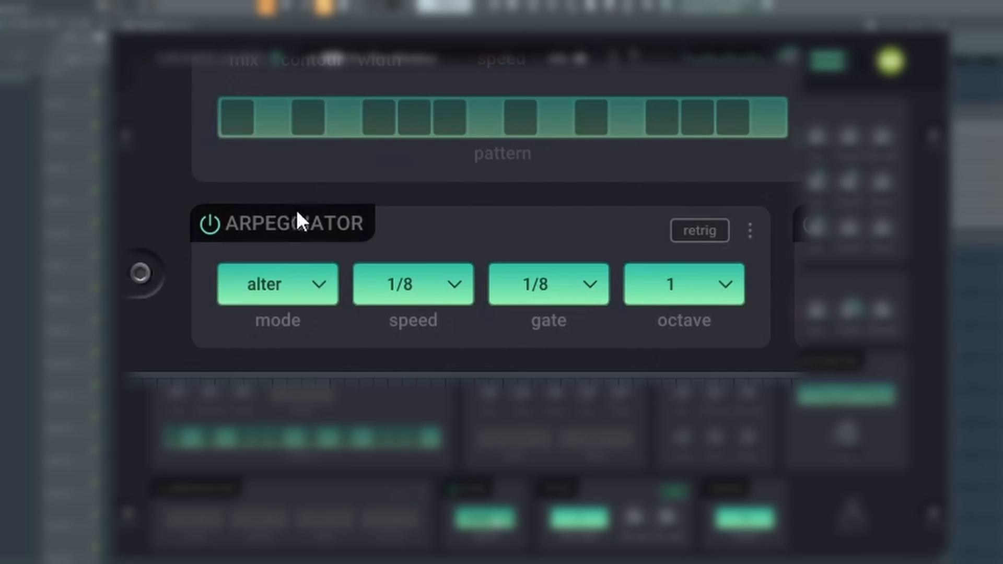
{"action": "left_click", "coordinate": [278, 284]}
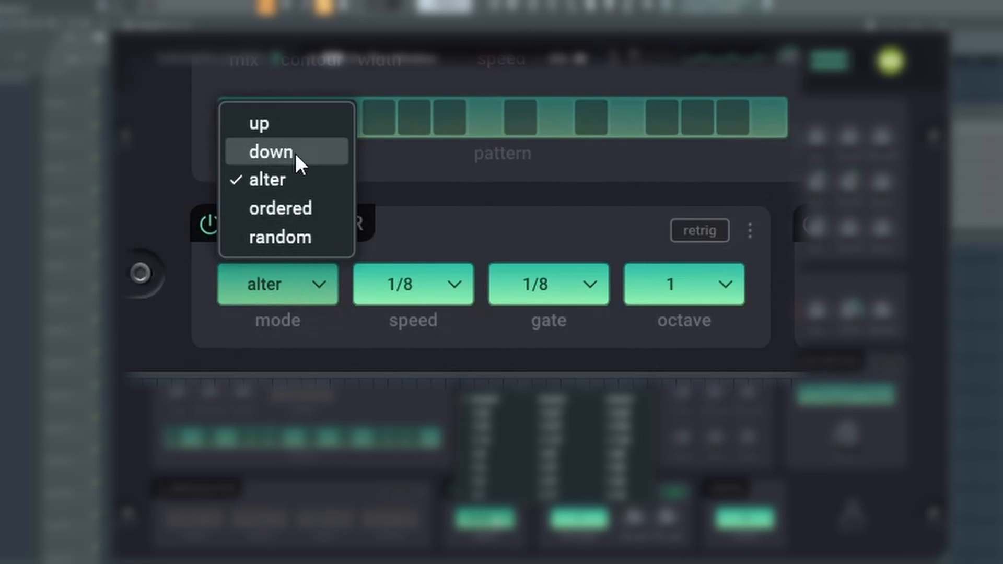
{"action": "left_click", "coordinate": [260, 124]}
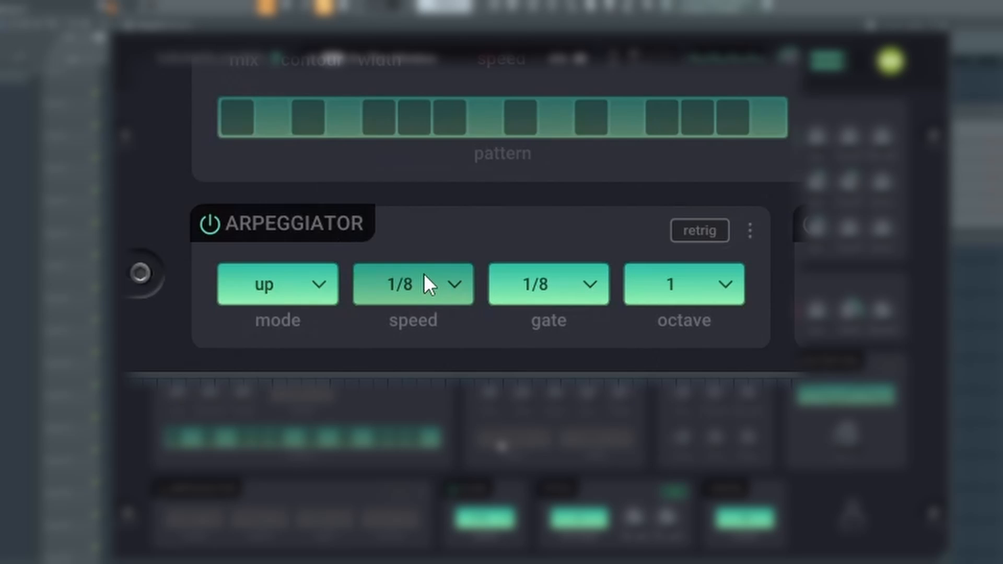
Step: Set arpeggiator speed back to 1/8 after trying 1/16 and 1/64, and gate to 1/32
{"action": "left_click", "coordinate": [413, 284]}
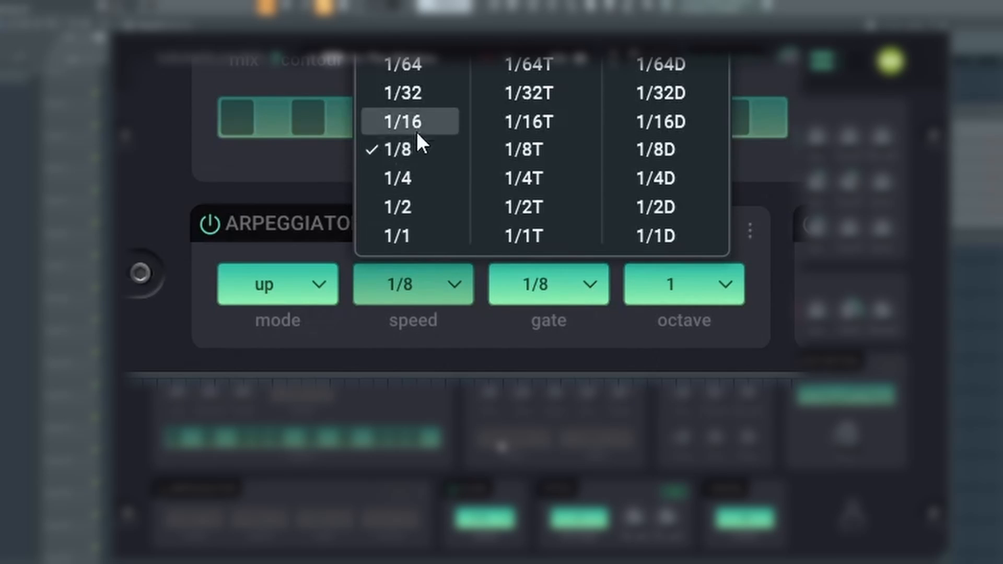
{"action": "left_click", "coordinate": [402, 121]}
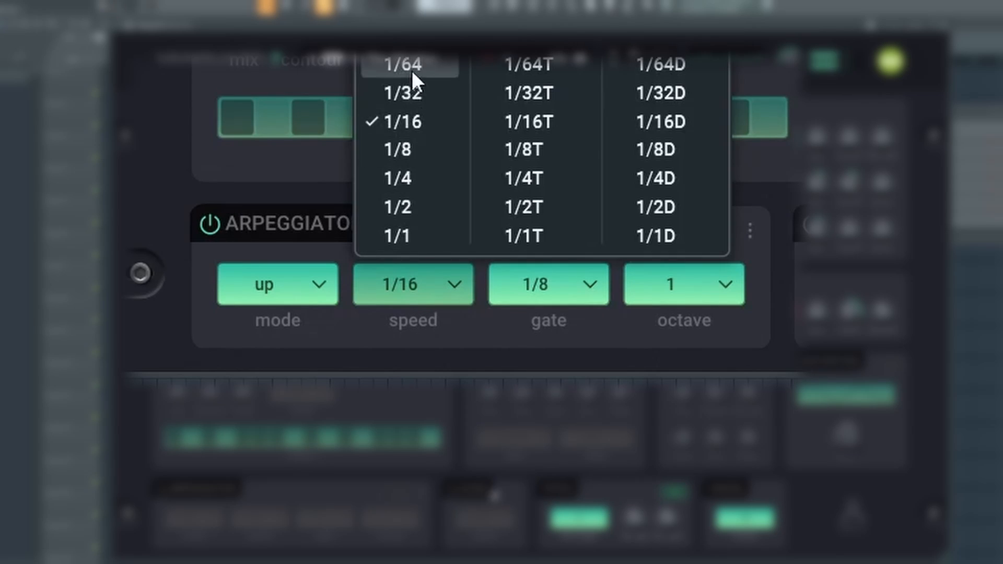
{"action": "left_click", "coordinate": [399, 64]}
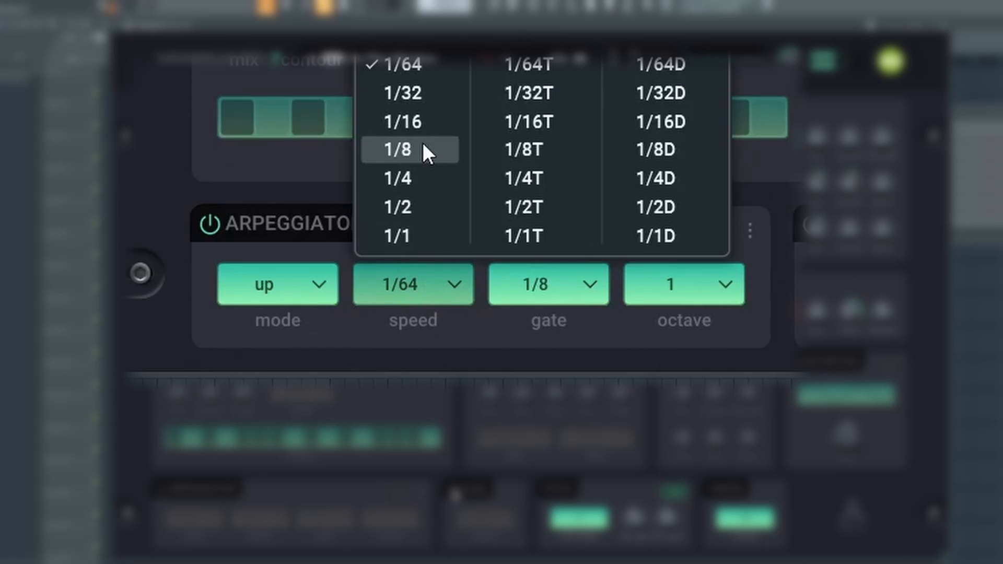
{"action": "left_click", "coordinate": [397, 149]}
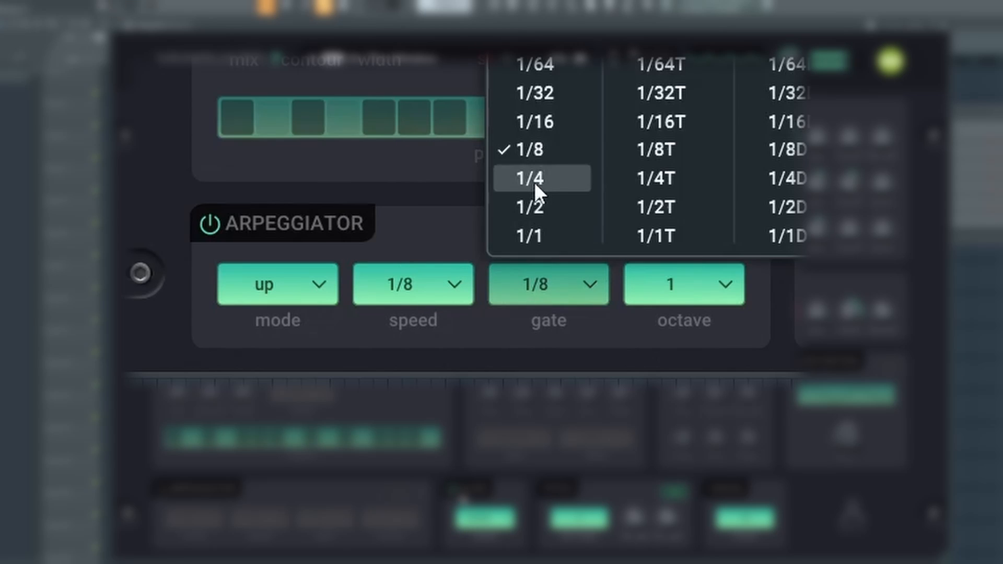
{"action": "left_click", "coordinate": [525, 178]}
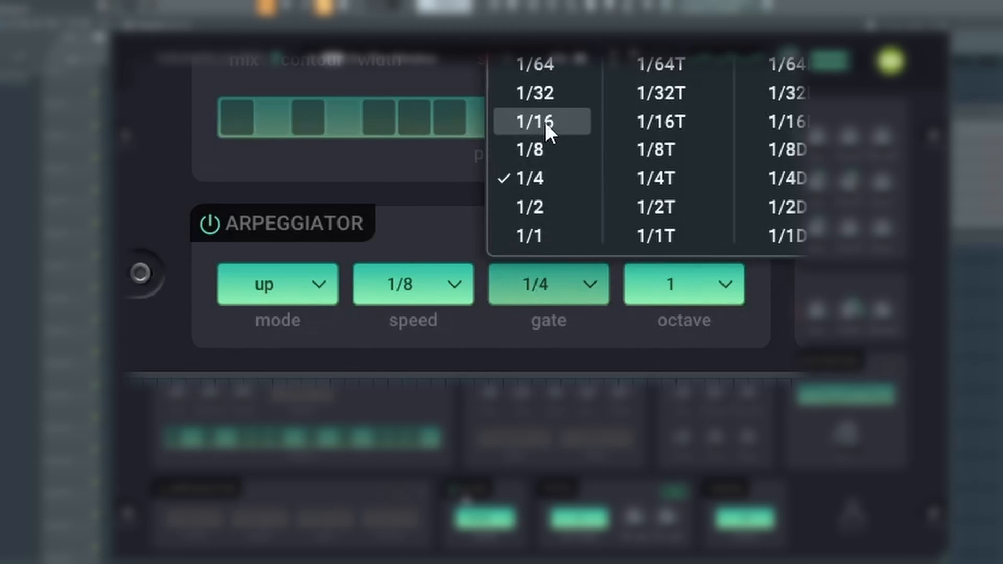
{"action": "left_click", "coordinate": [529, 122]}
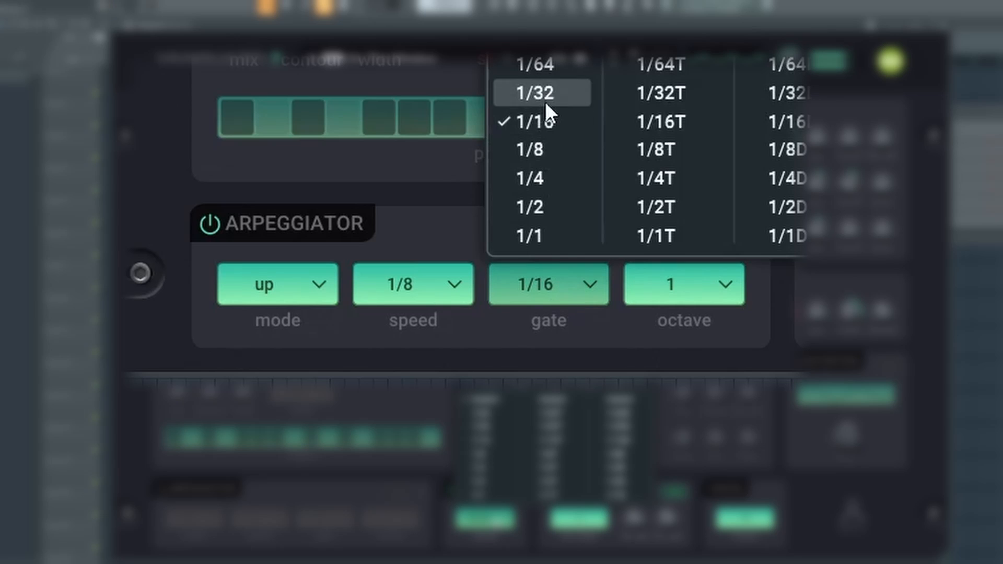
{"action": "left_click", "coordinate": [532, 93]}
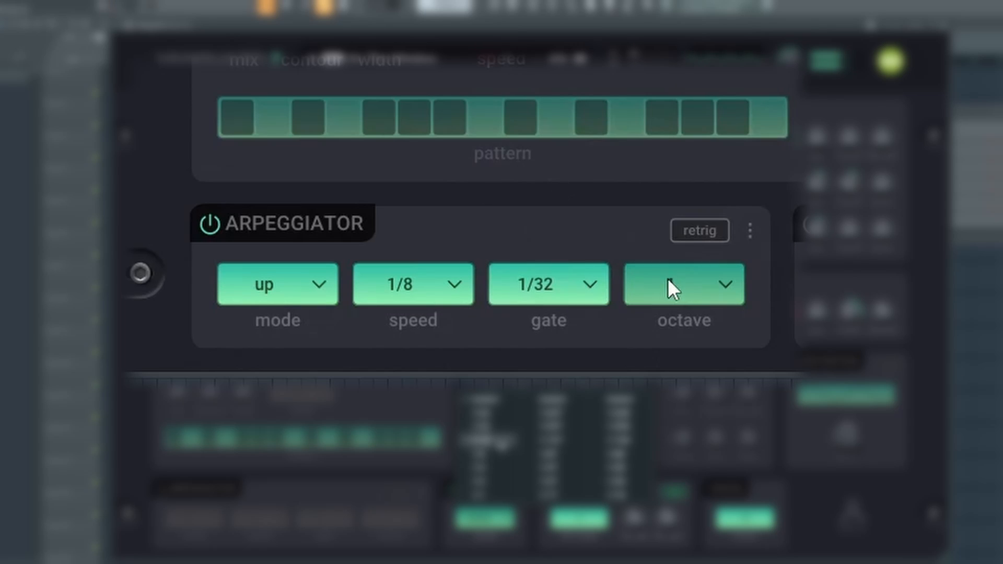
Step: Extend the arpeggio range to 4 octaves and toggle the arpeggiator power
{"action": "left_click", "coordinate": [683, 284]}
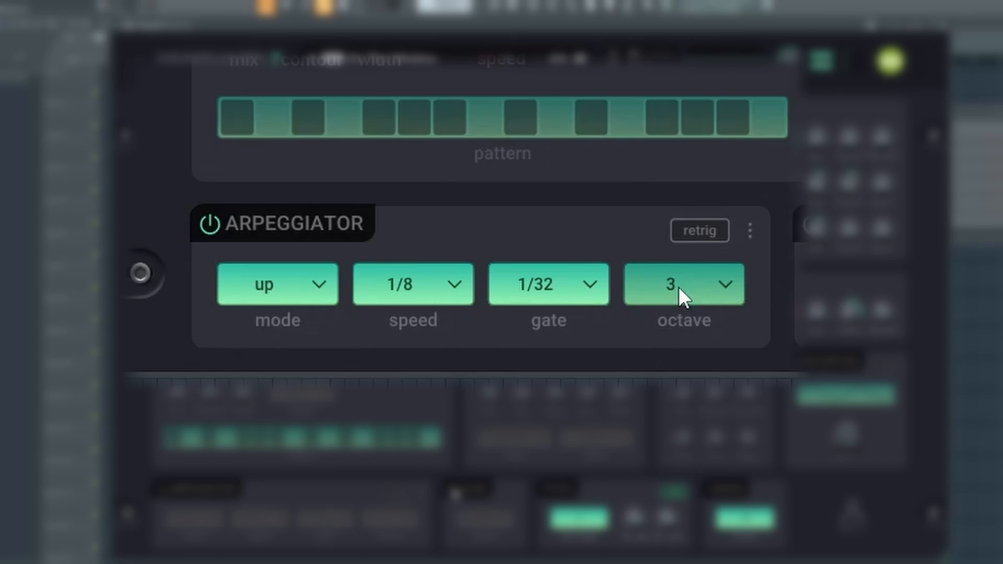
{"action": "left_click", "coordinate": [684, 284]}
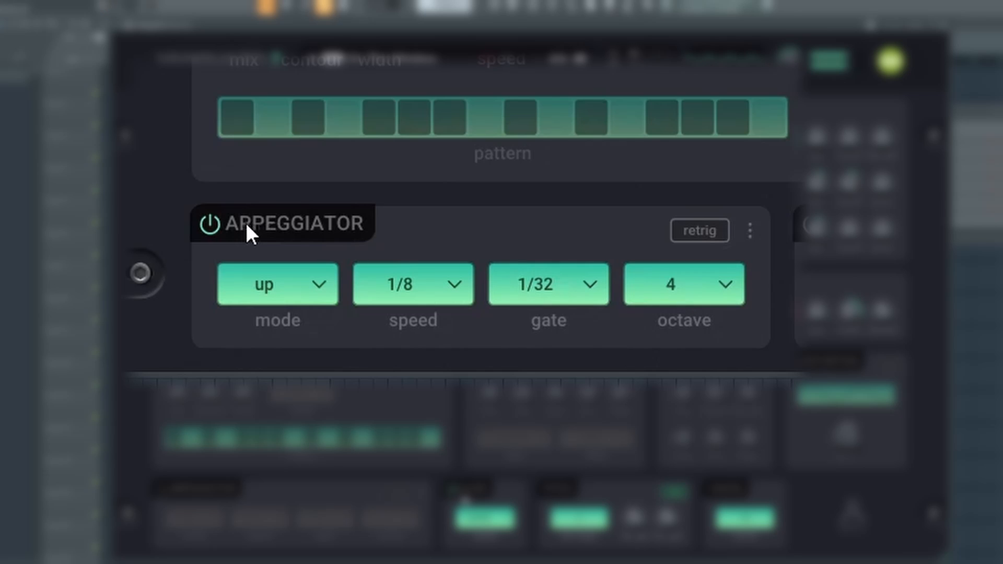
{"action": "left_click", "coordinate": [209, 224]}
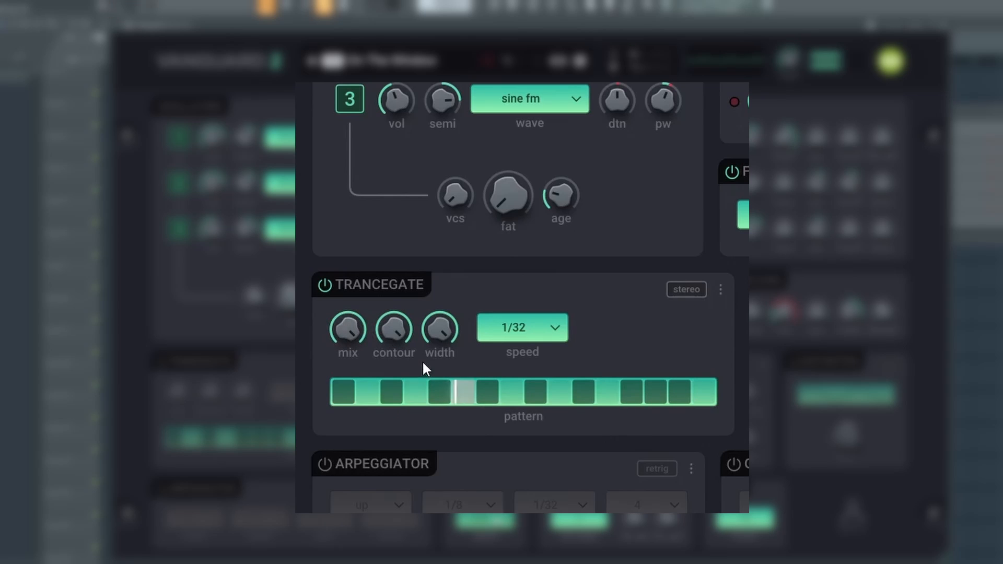
Step: Try the trancegate speed at 1/8 and set it back to 1/16
{"action": "left_click", "coordinate": [522, 327]}
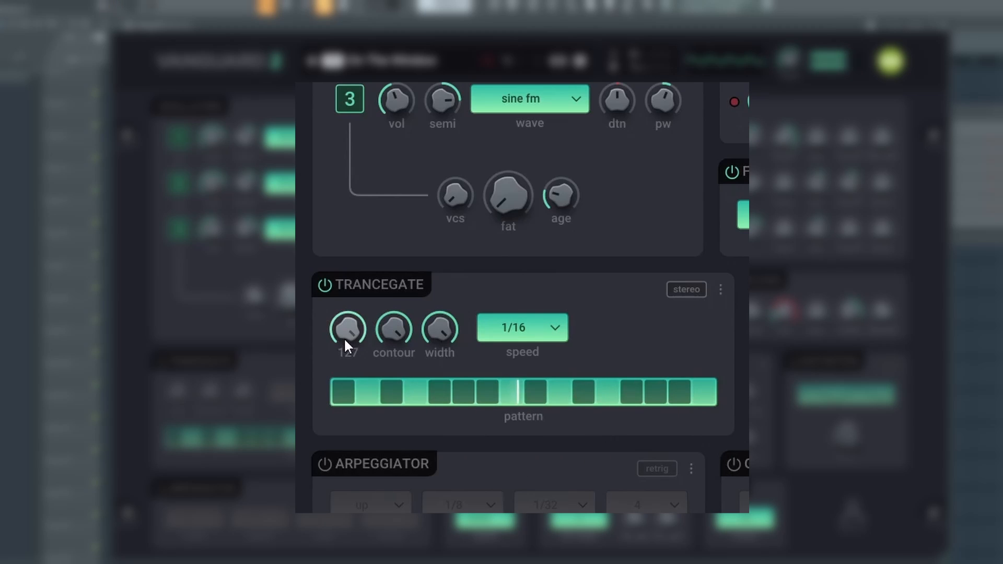
{"action": "left_click", "coordinate": [520, 327]}
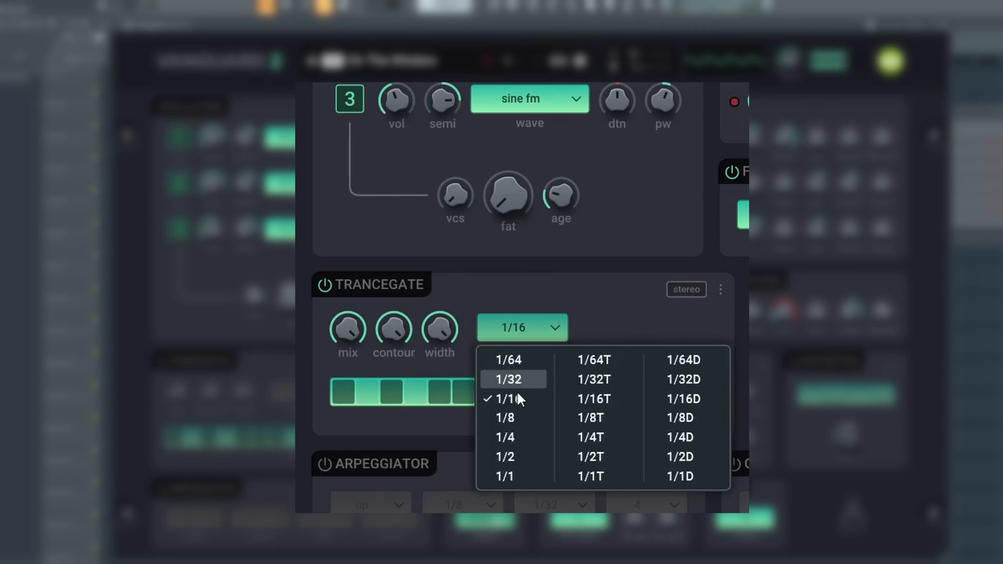
{"action": "left_click", "coordinate": [505, 417]}
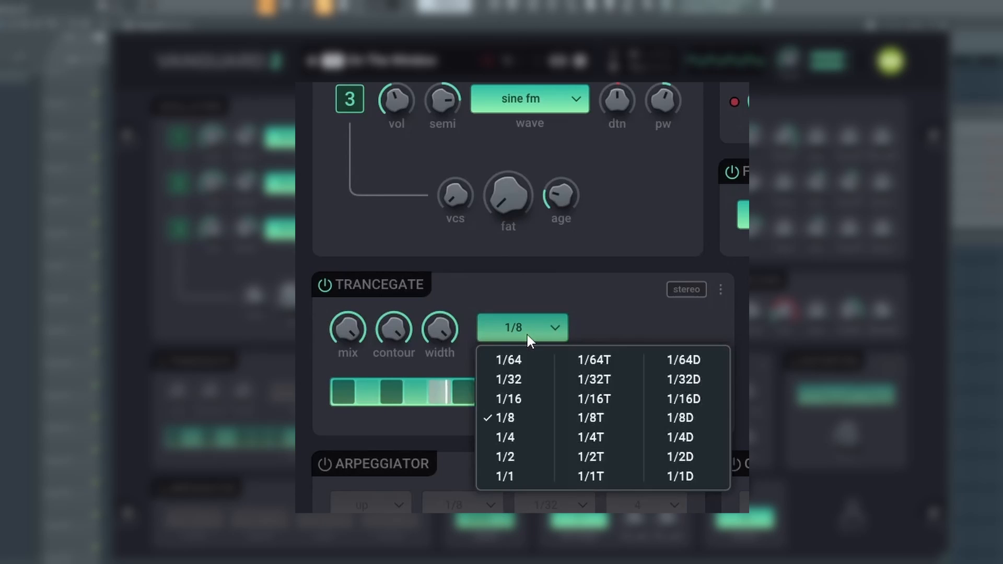
{"action": "left_click", "coordinate": [508, 399]}
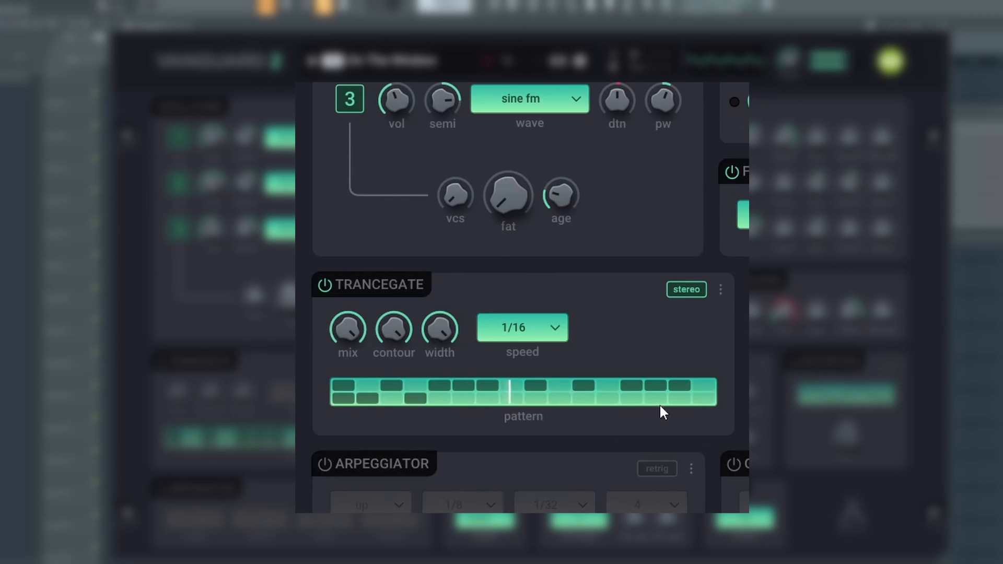
Step: Sweep trancegate mix, contour and width down and back, and activate extra pattern steps
{"action": "left_click", "coordinate": [512, 395]}
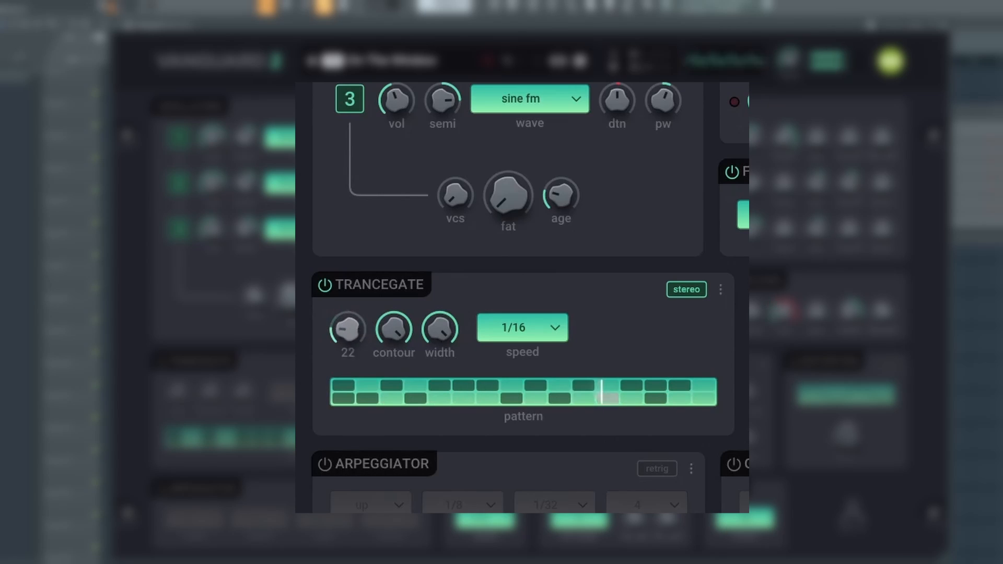
{"action": "left_click_drag", "start_coordinate": [347, 329], "coordinate": [347, 358]}
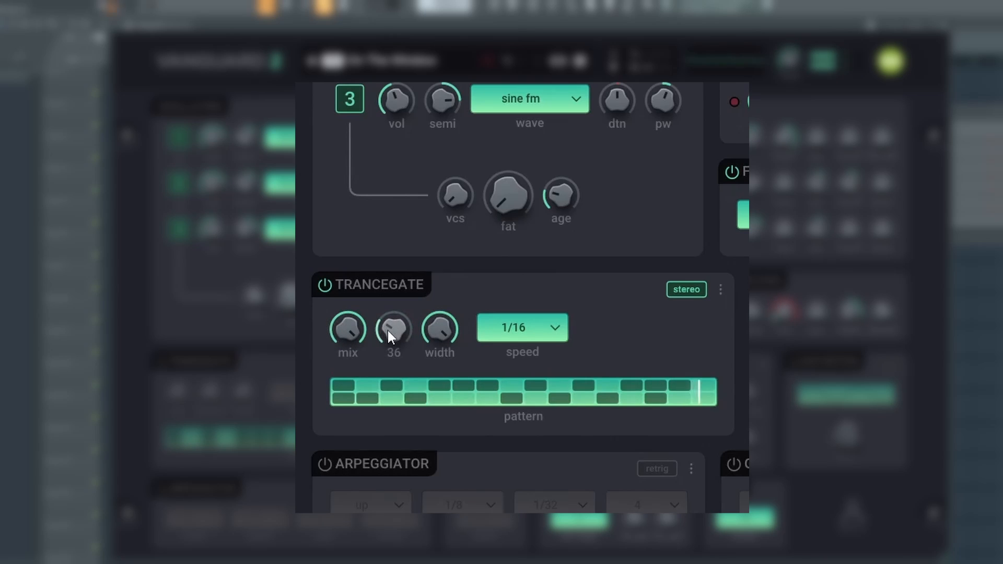
{"action": "left_click_drag", "start_coordinate": [394, 329], "coordinate": [394, 359]}
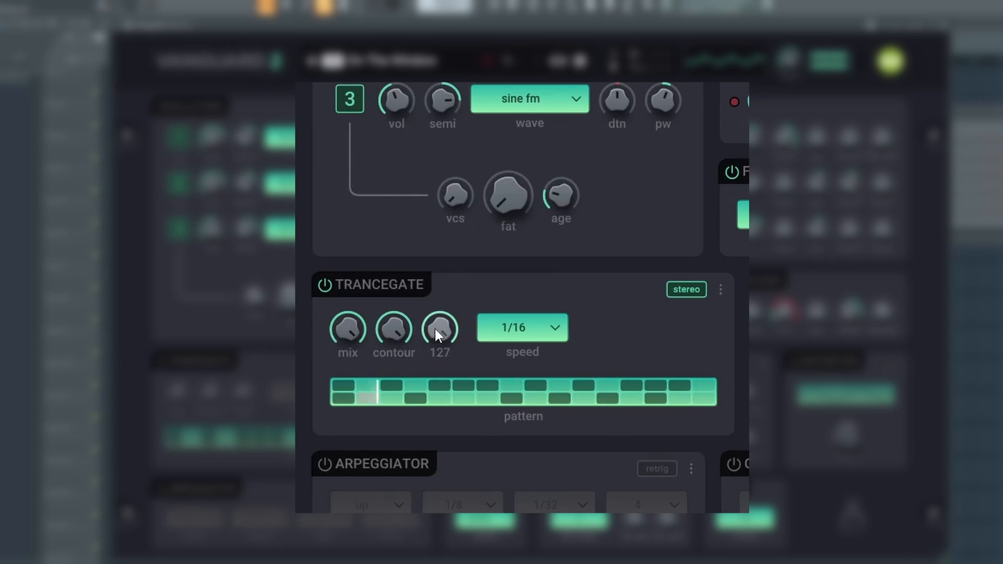
{"action": "left_click_drag", "start_coordinate": [440, 329], "coordinate": [440, 358]}
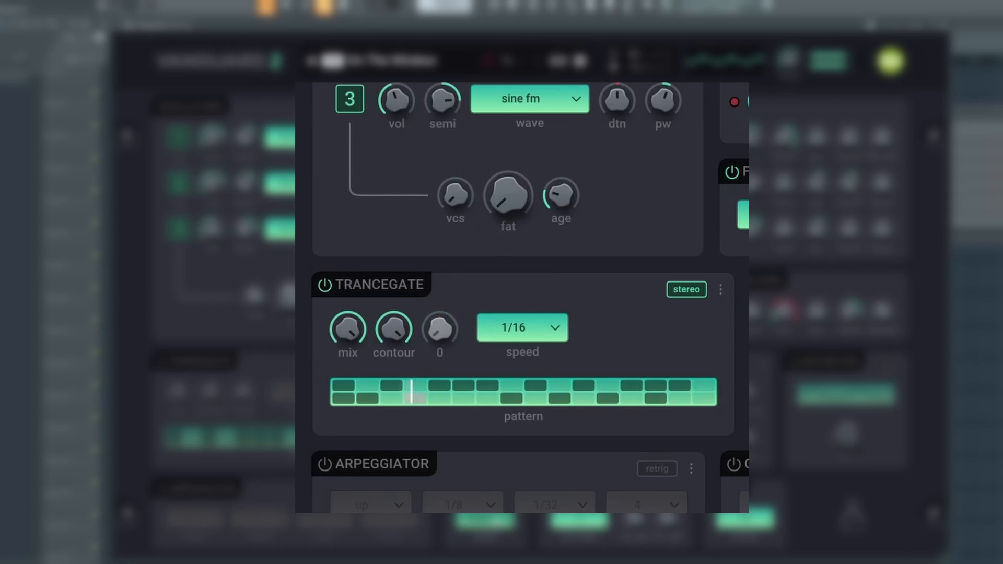
{"action": "left_click_drag", "start_coordinate": [440, 329], "coordinate": [440, 301]}
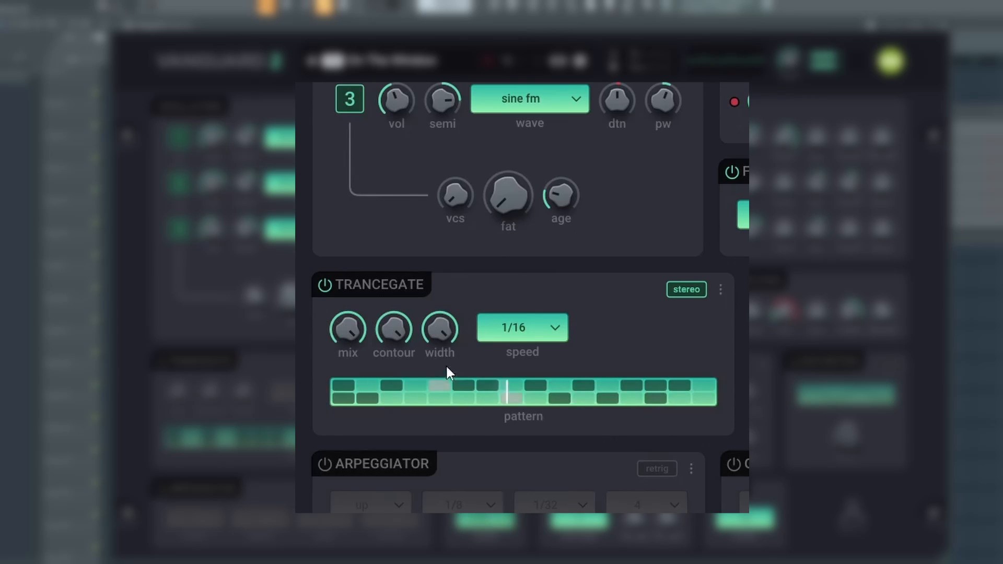
{"action": "left_click_drag", "start_coordinate": [440, 329], "coordinate": [440, 359]}
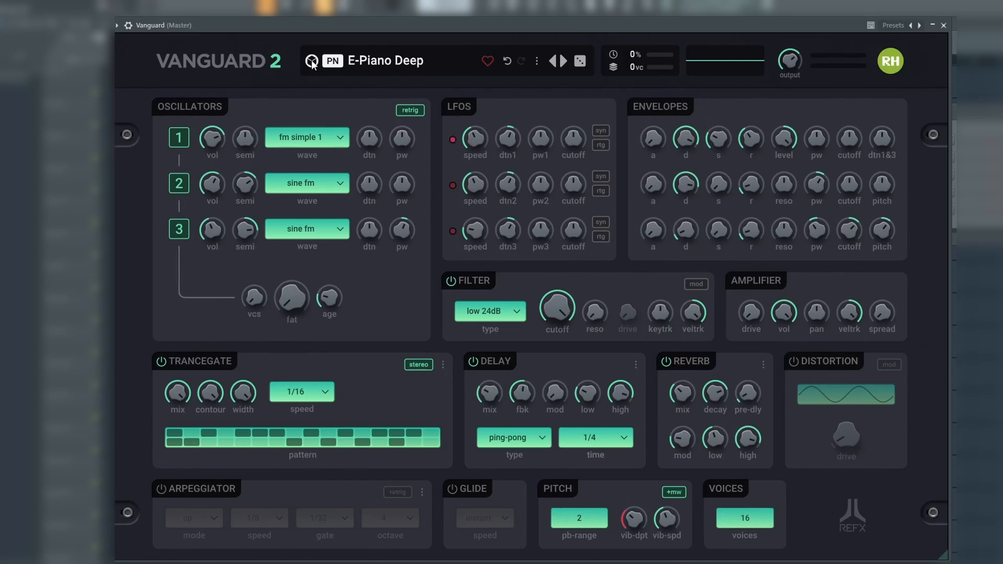
Step: Open the preset librarian and filter presets by Brass, then the Pads category
{"action": "left_click", "coordinate": [332, 61]}
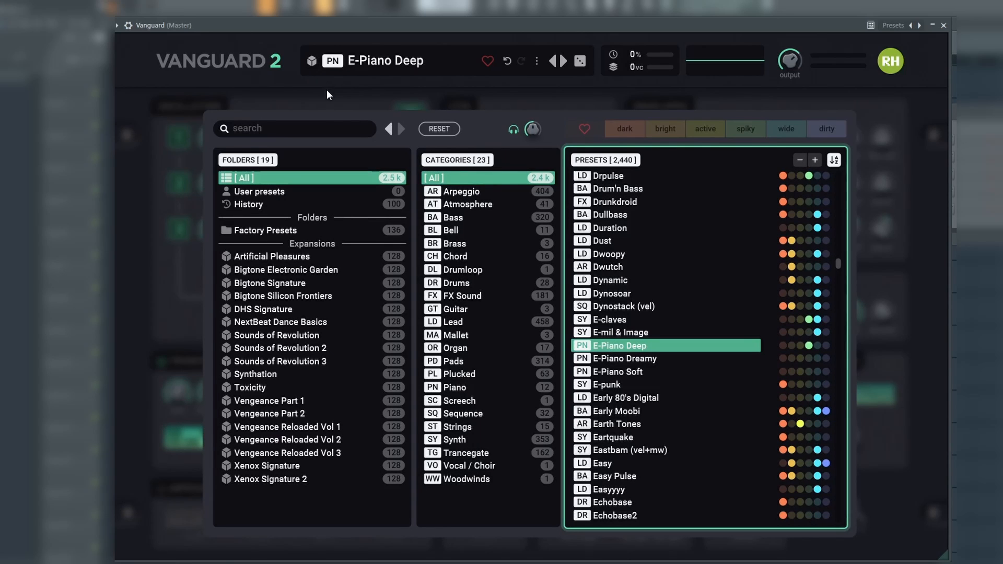
{"action": "mouse_move", "coordinate": [323, 173]}
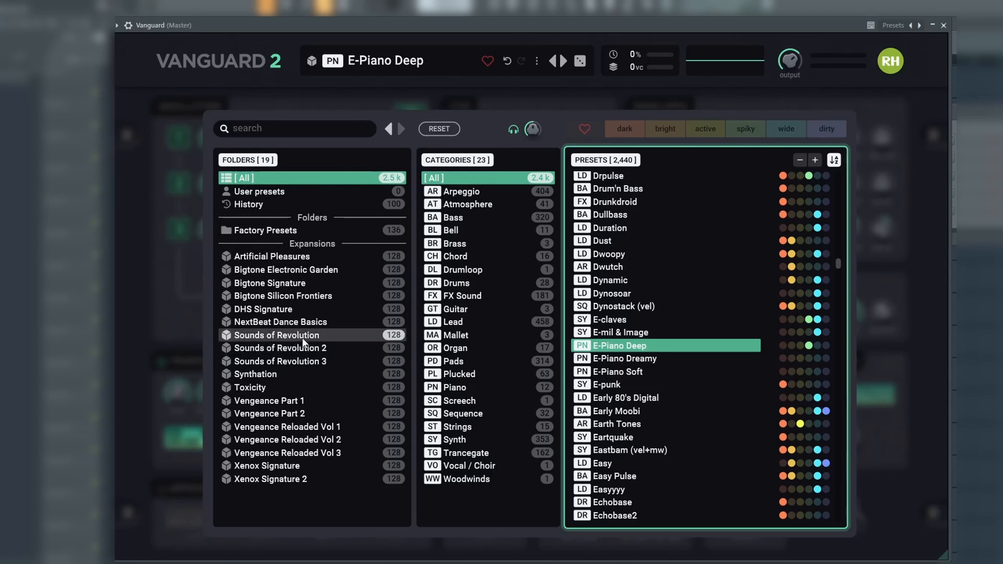
{"action": "mouse_move", "coordinate": [376, 274]}
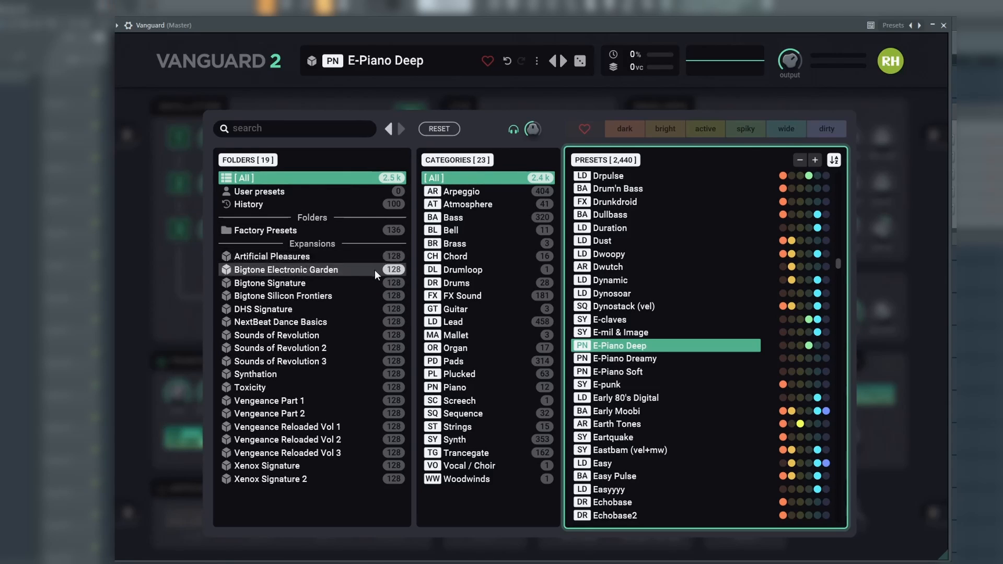
{"action": "mouse_move", "coordinate": [477, 222]}
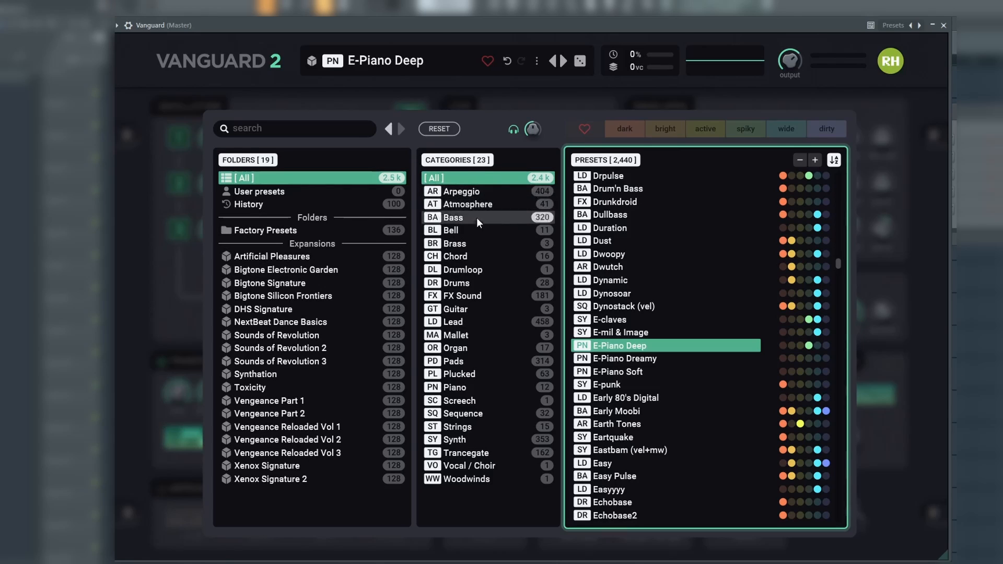
{"action": "left_click", "coordinate": [455, 243]}
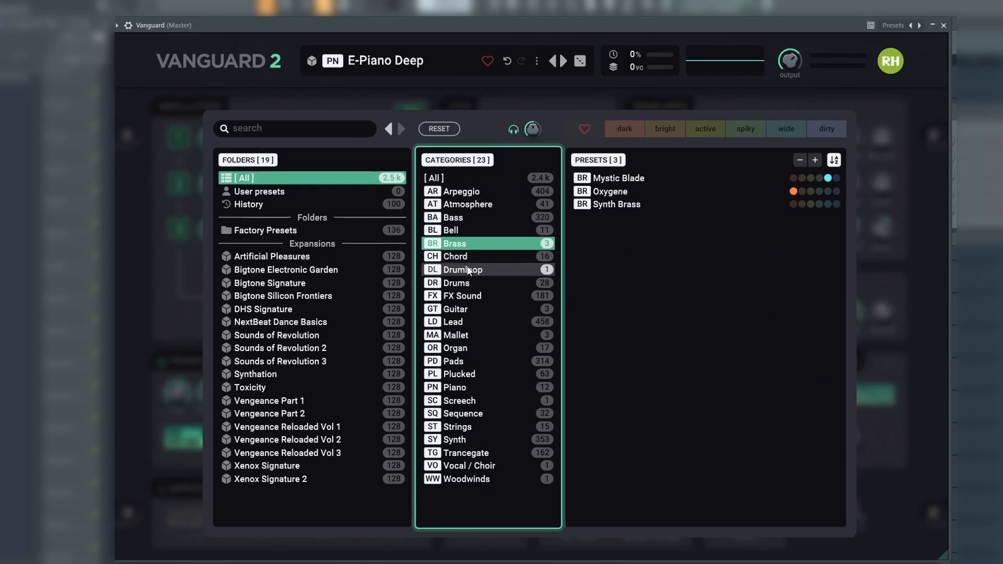
{"action": "left_click", "coordinate": [454, 360]}
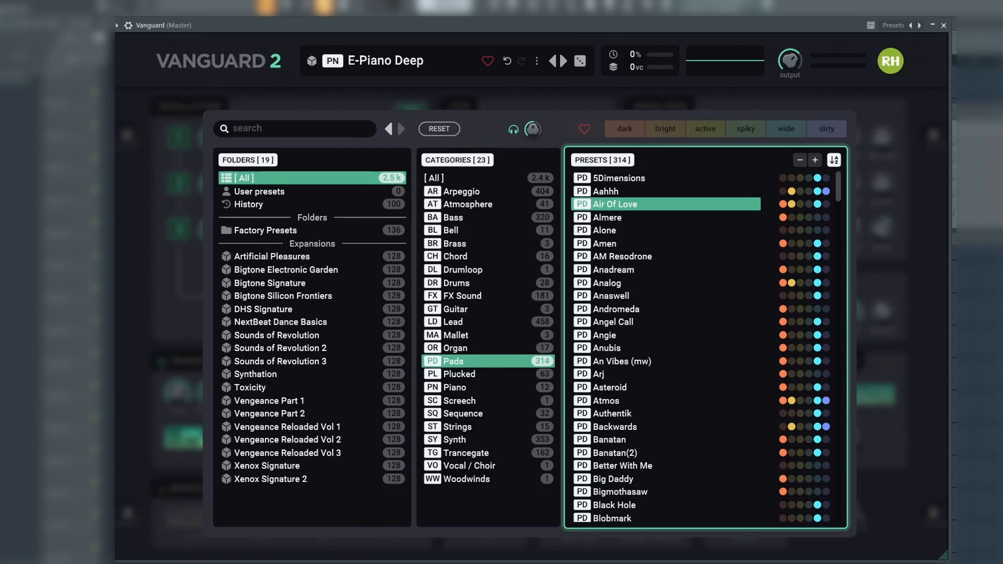
{"action": "mouse_move", "coordinate": [681, 283]}
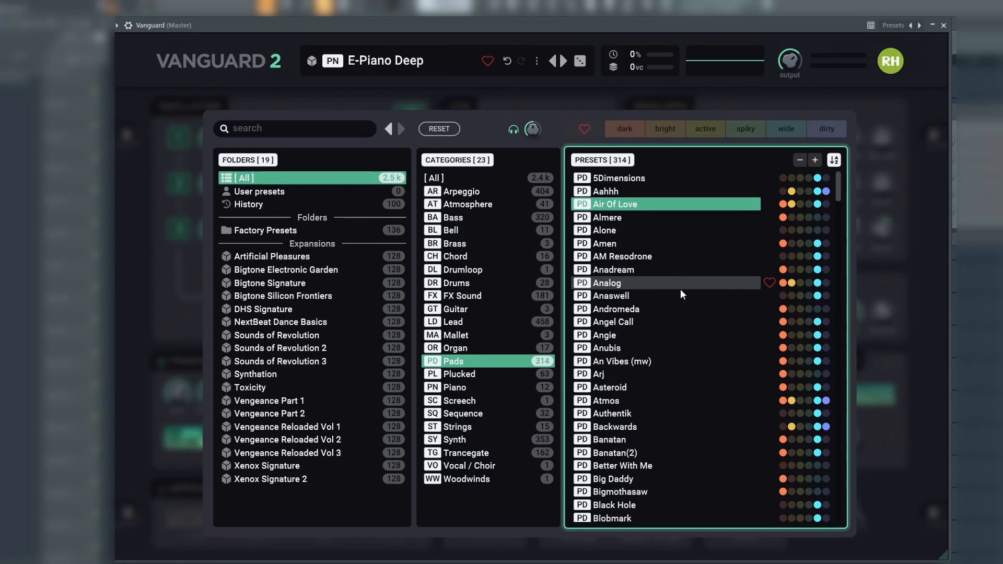
Step: Try dark, bright, spiky then dirty tags, search 'bass', and widen to all categories
{"action": "left_click", "coordinate": [623, 129]}
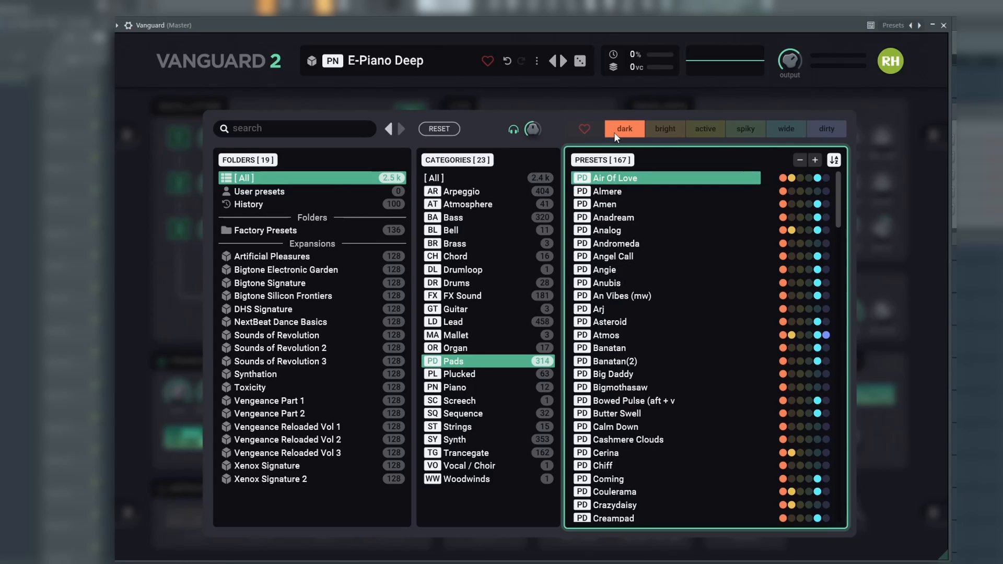
{"action": "left_click", "coordinate": [665, 129]}
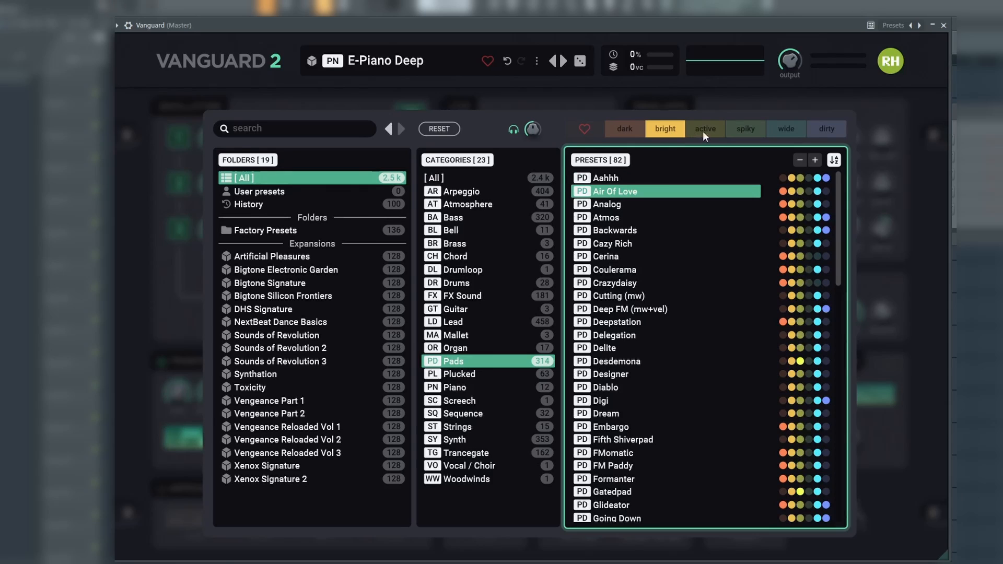
{"action": "left_click", "coordinate": [745, 129]}
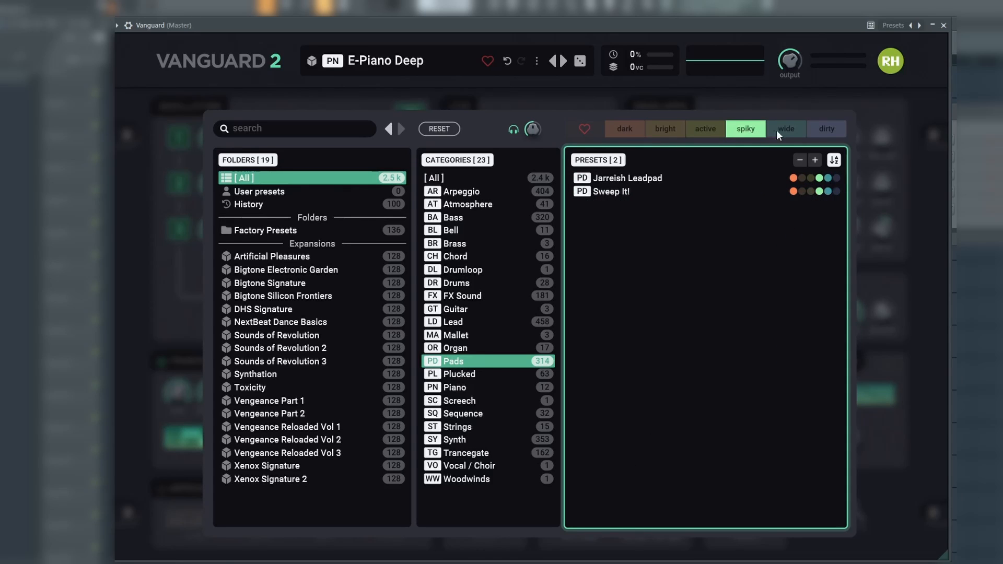
{"action": "left_click", "coordinate": [826, 128]}
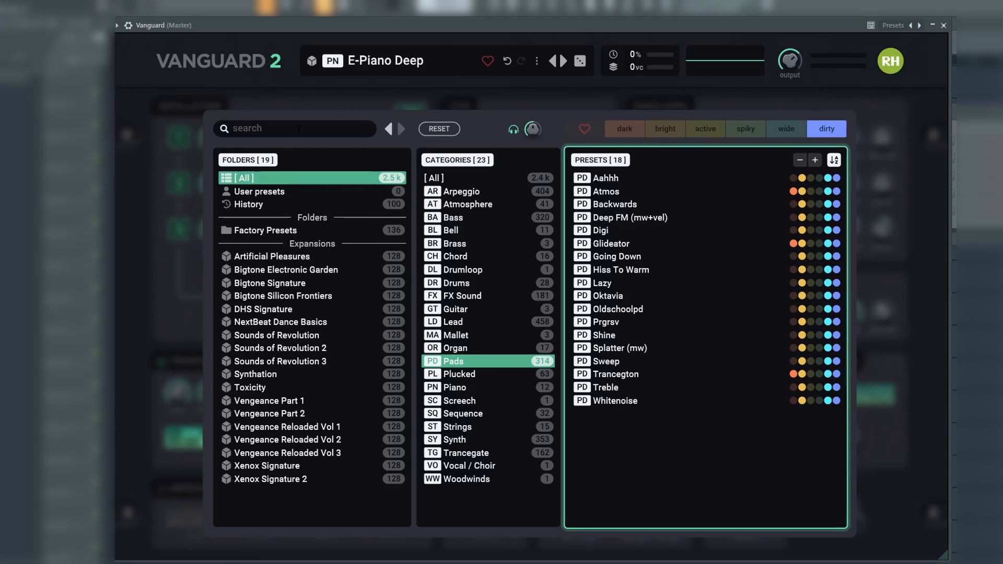
{"action": "type", "text": "bass"}
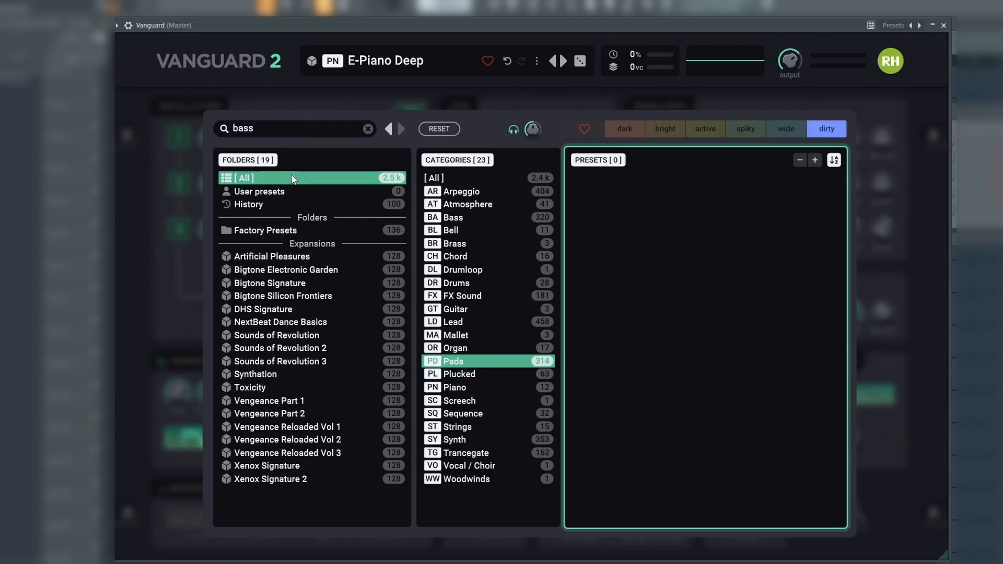
{"action": "left_click", "coordinate": [434, 178]}
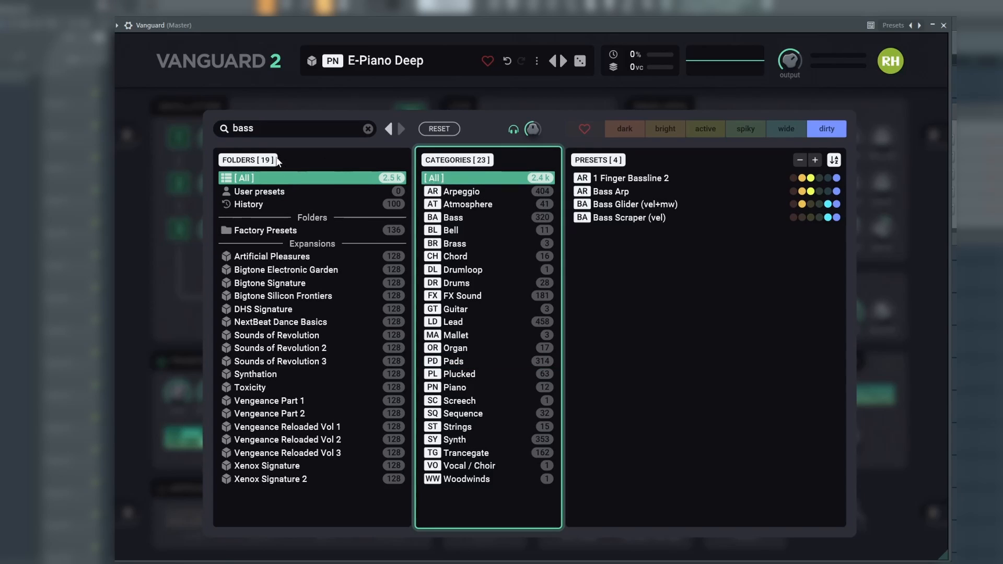